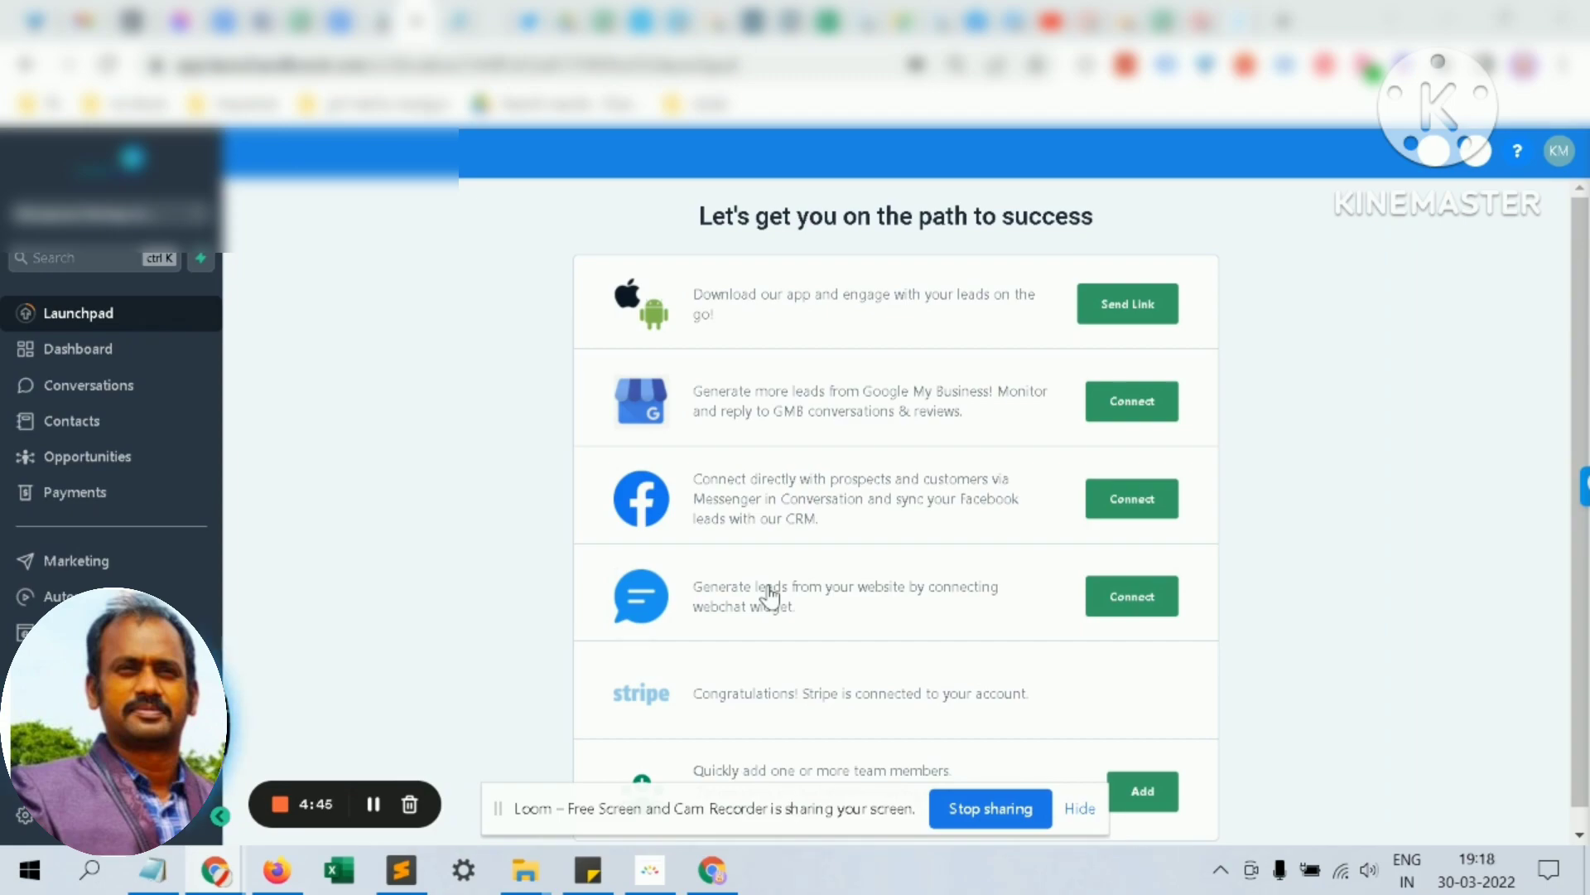
{"action": "mouse_move", "coordinate": [214, 464]}
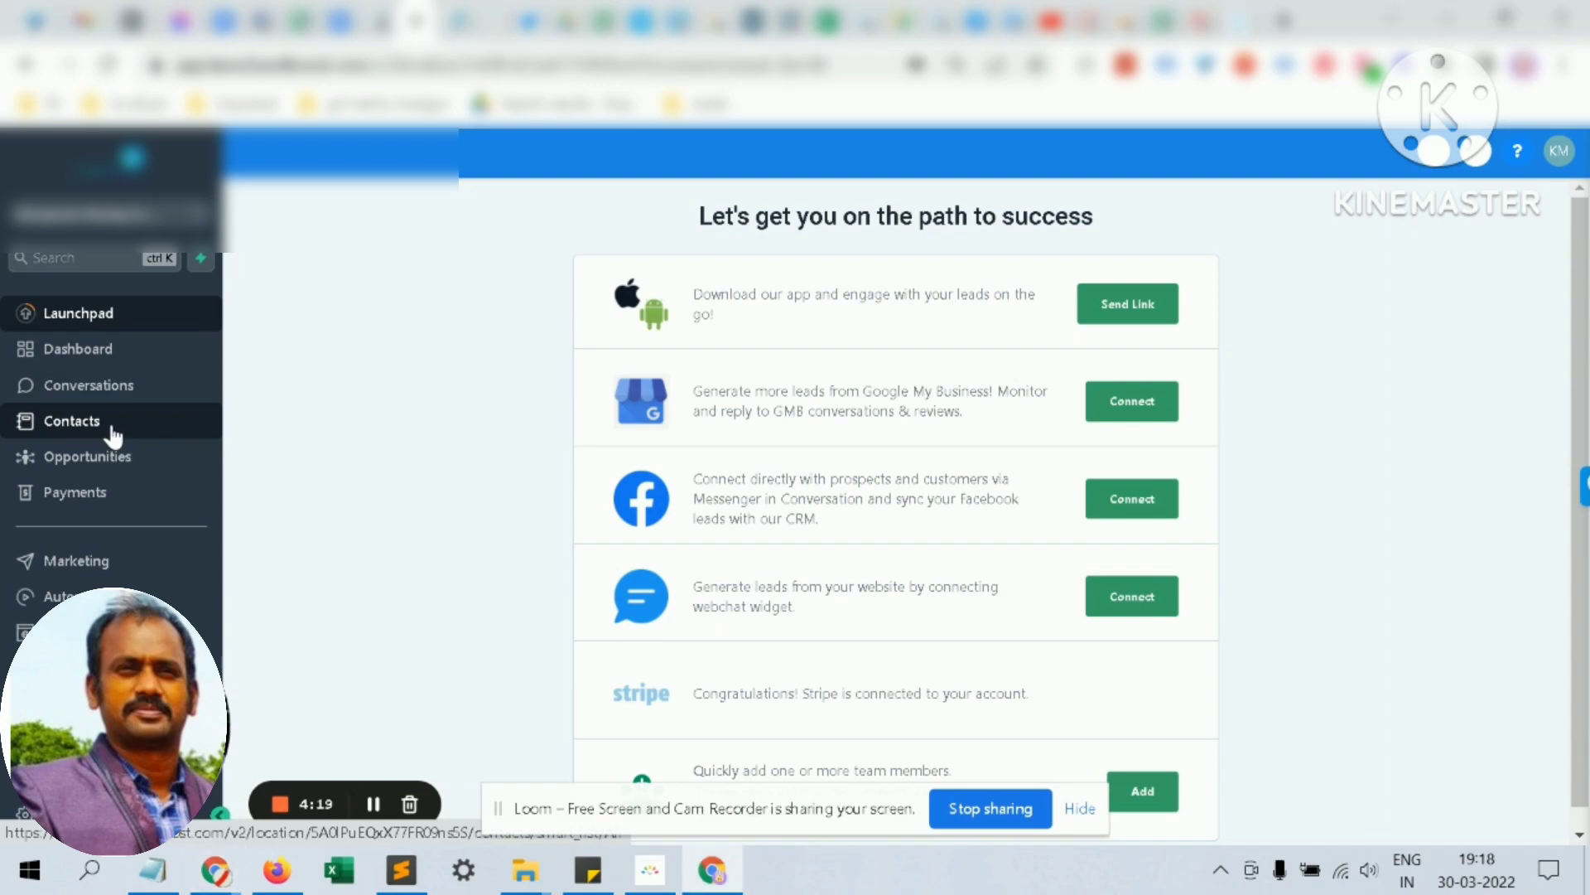
Start a contact import from the Contacts list, reaching the file upload step.
{"action": "left_click", "coordinate": [71, 421]}
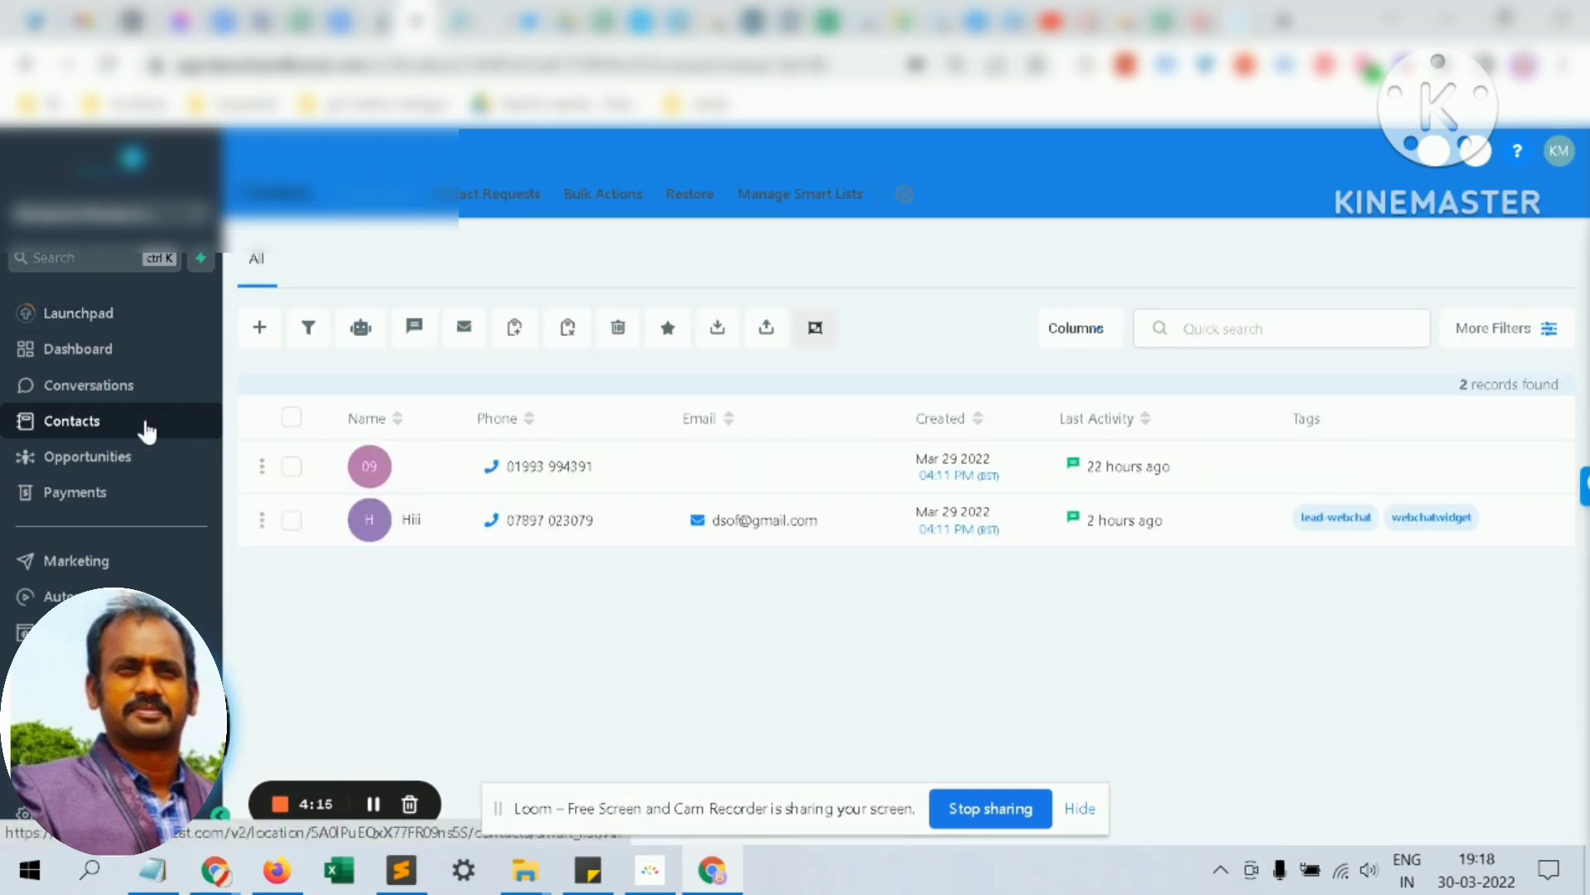
{"action": "mouse_move", "coordinate": [169, 404]}
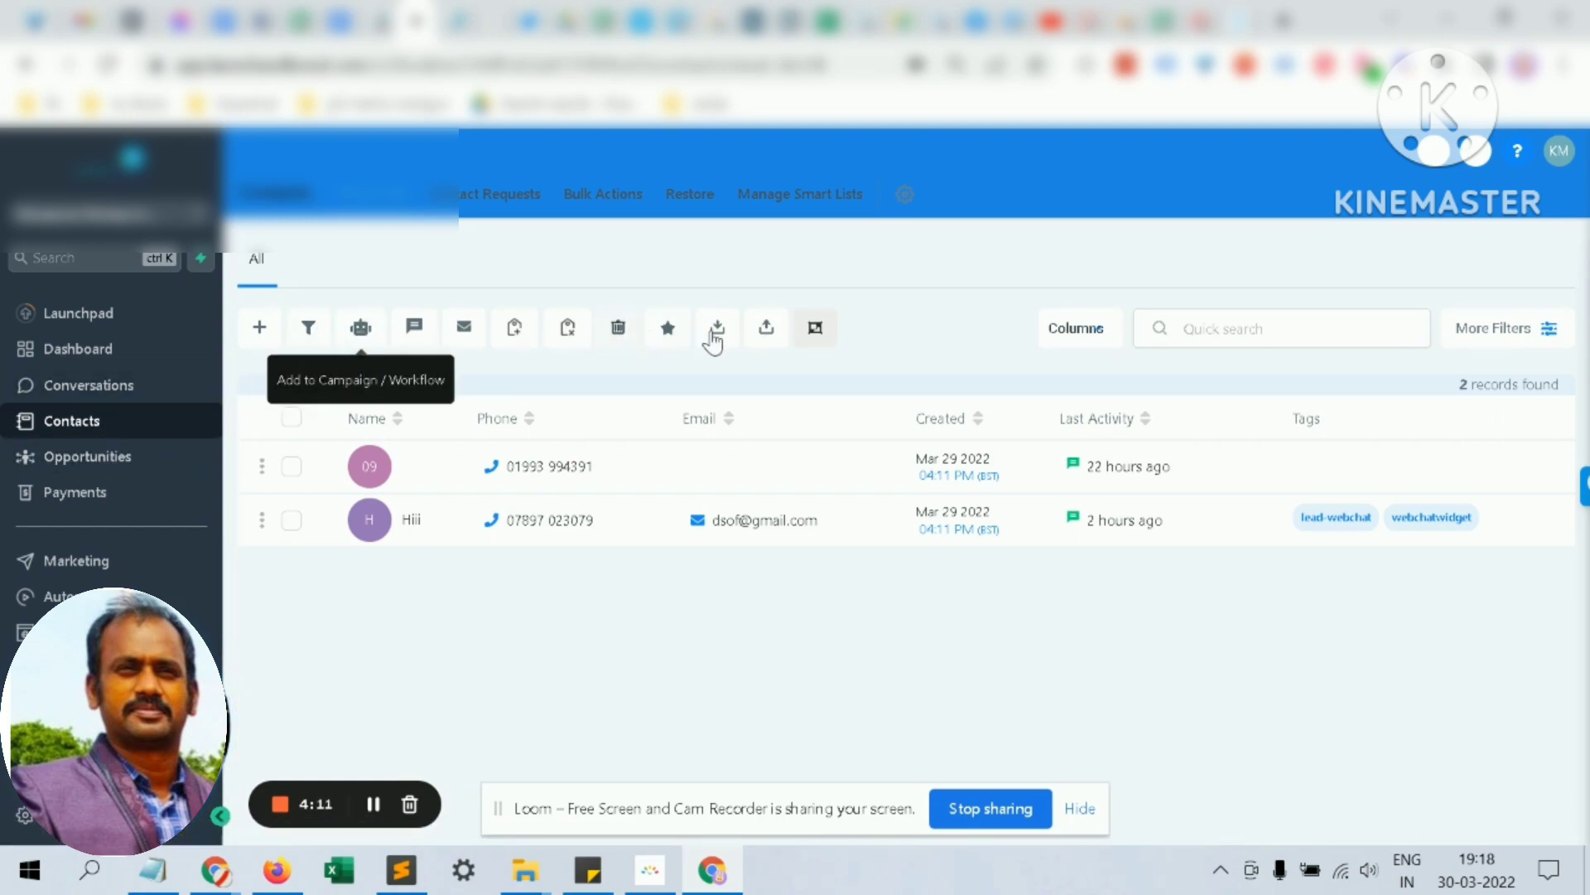
{"action": "mouse_move", "coordinate": [765, 328]}
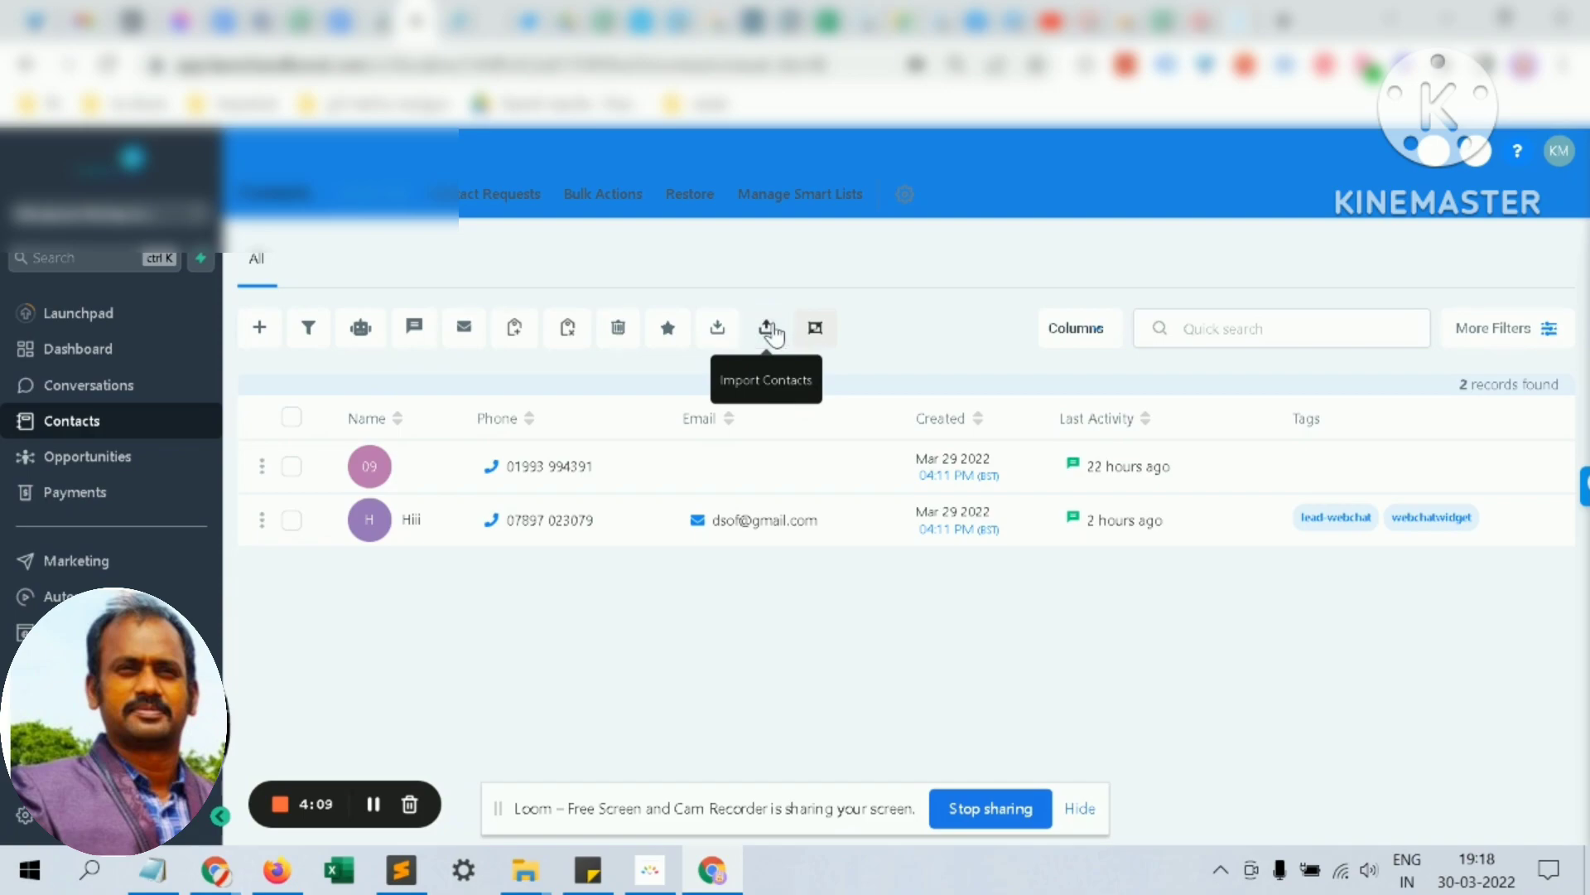
{"action": "left_click", "coordinate": [765, 327]}
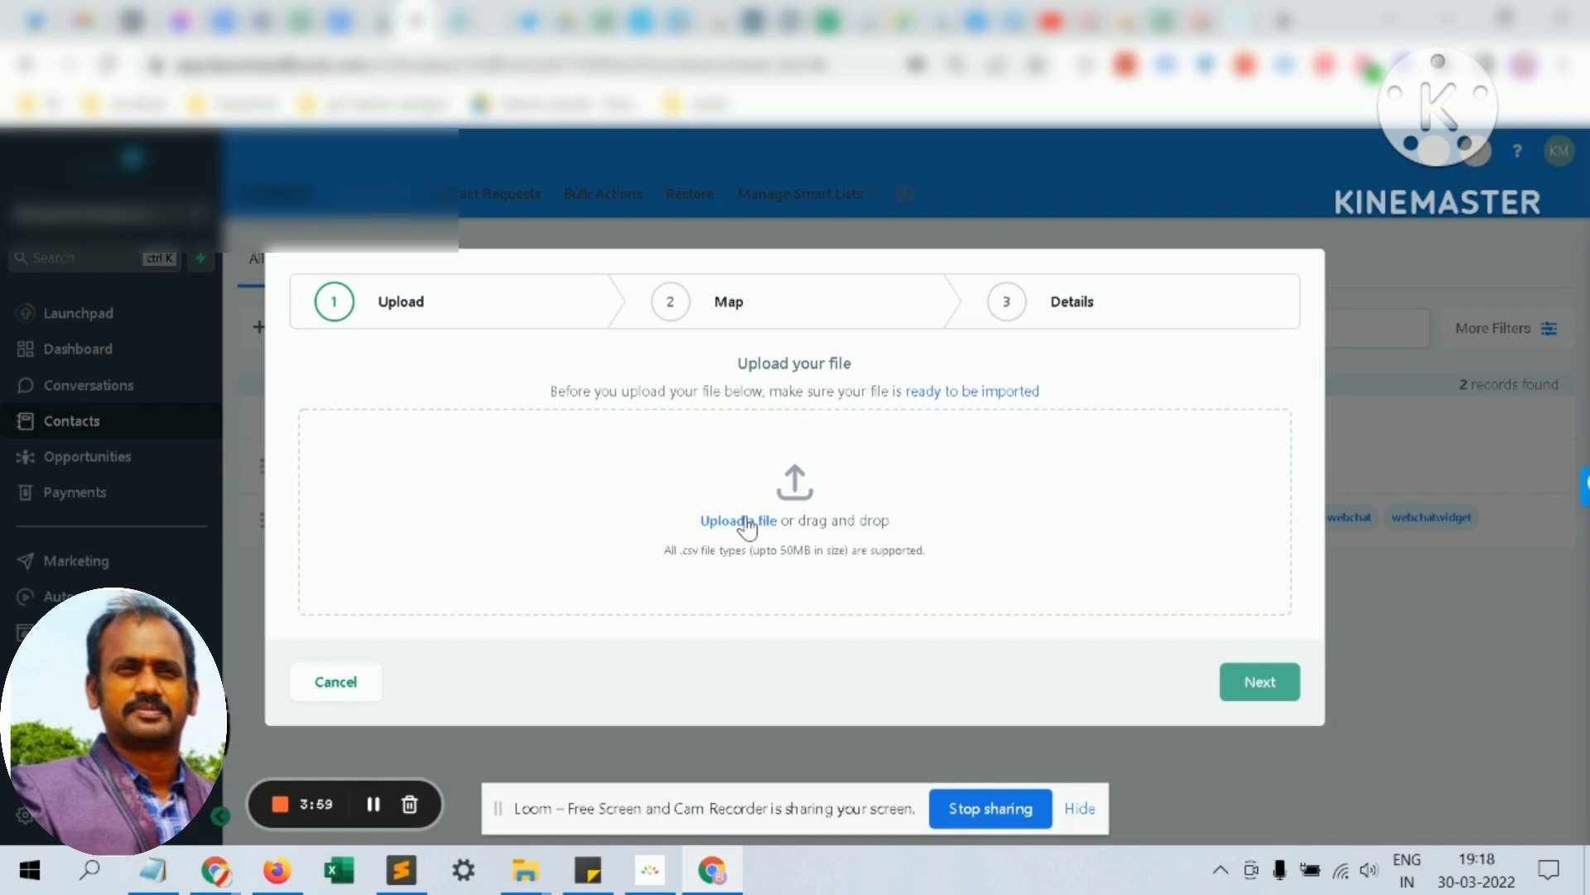
Attach test-ads.csv as the file for the contact import.
{"action": "left_click", "coordinate": [763, 520]}
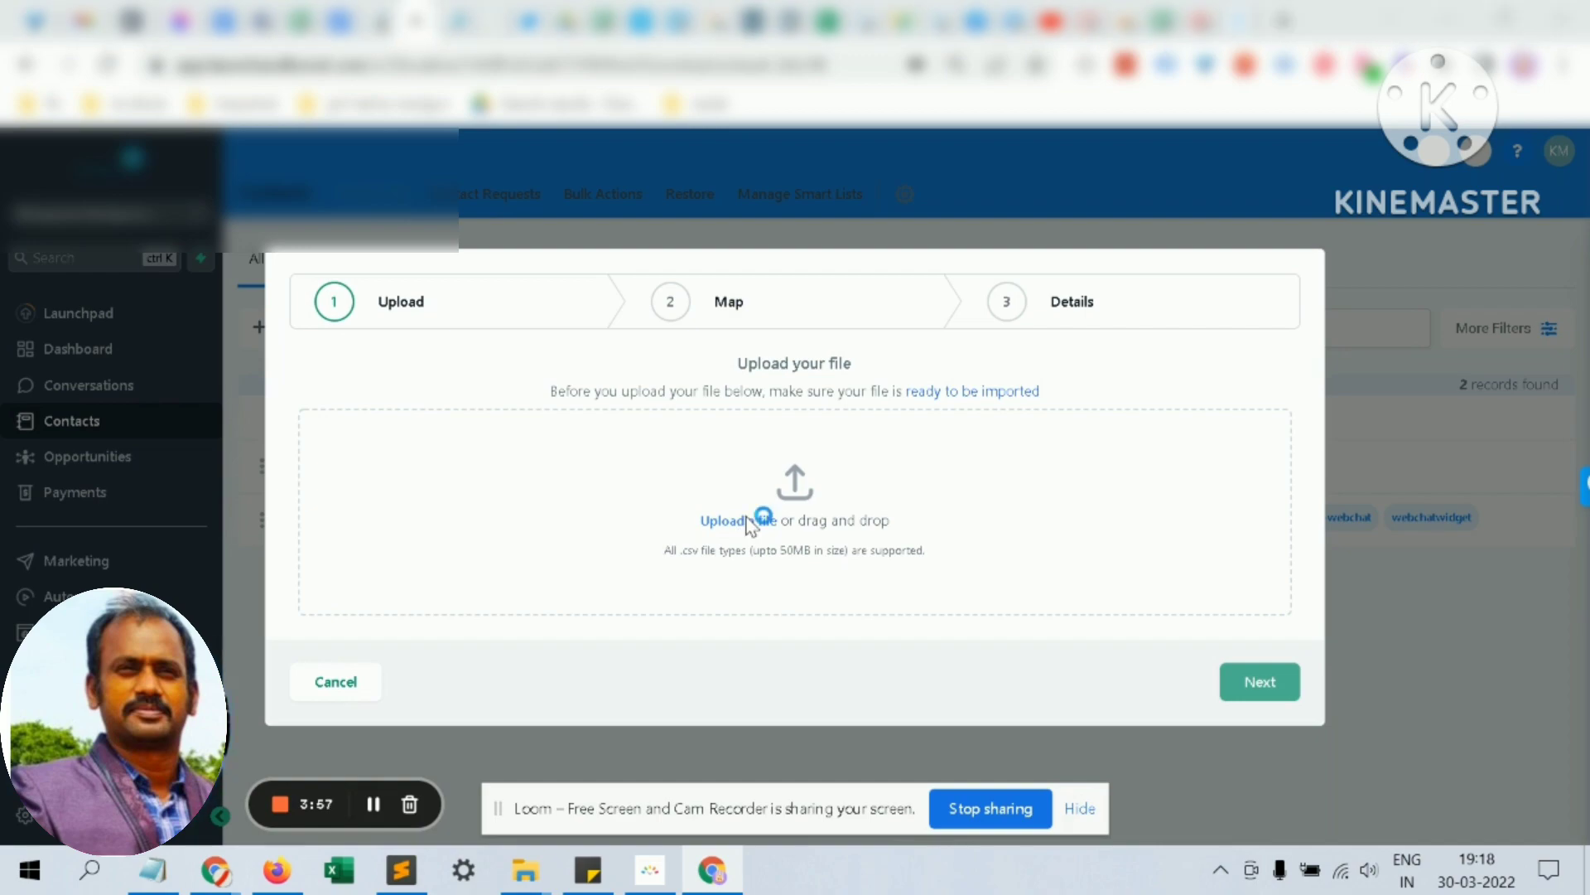
{"action": "left_click", "coordinate": [748, 520]}
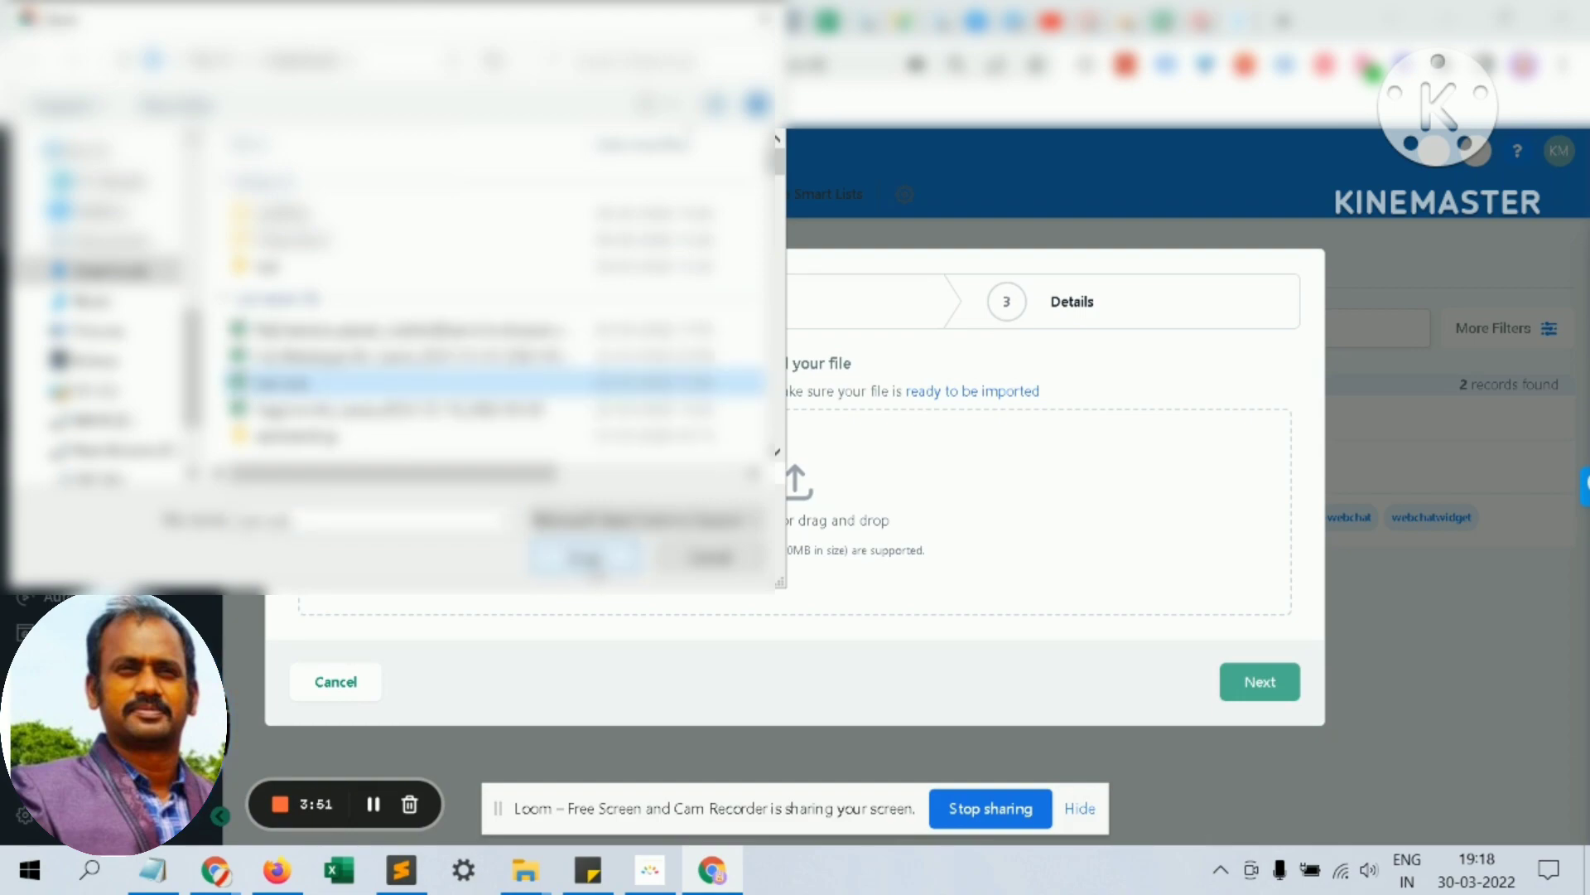
{"action": "left_click", "coordinate": [585, 556]}
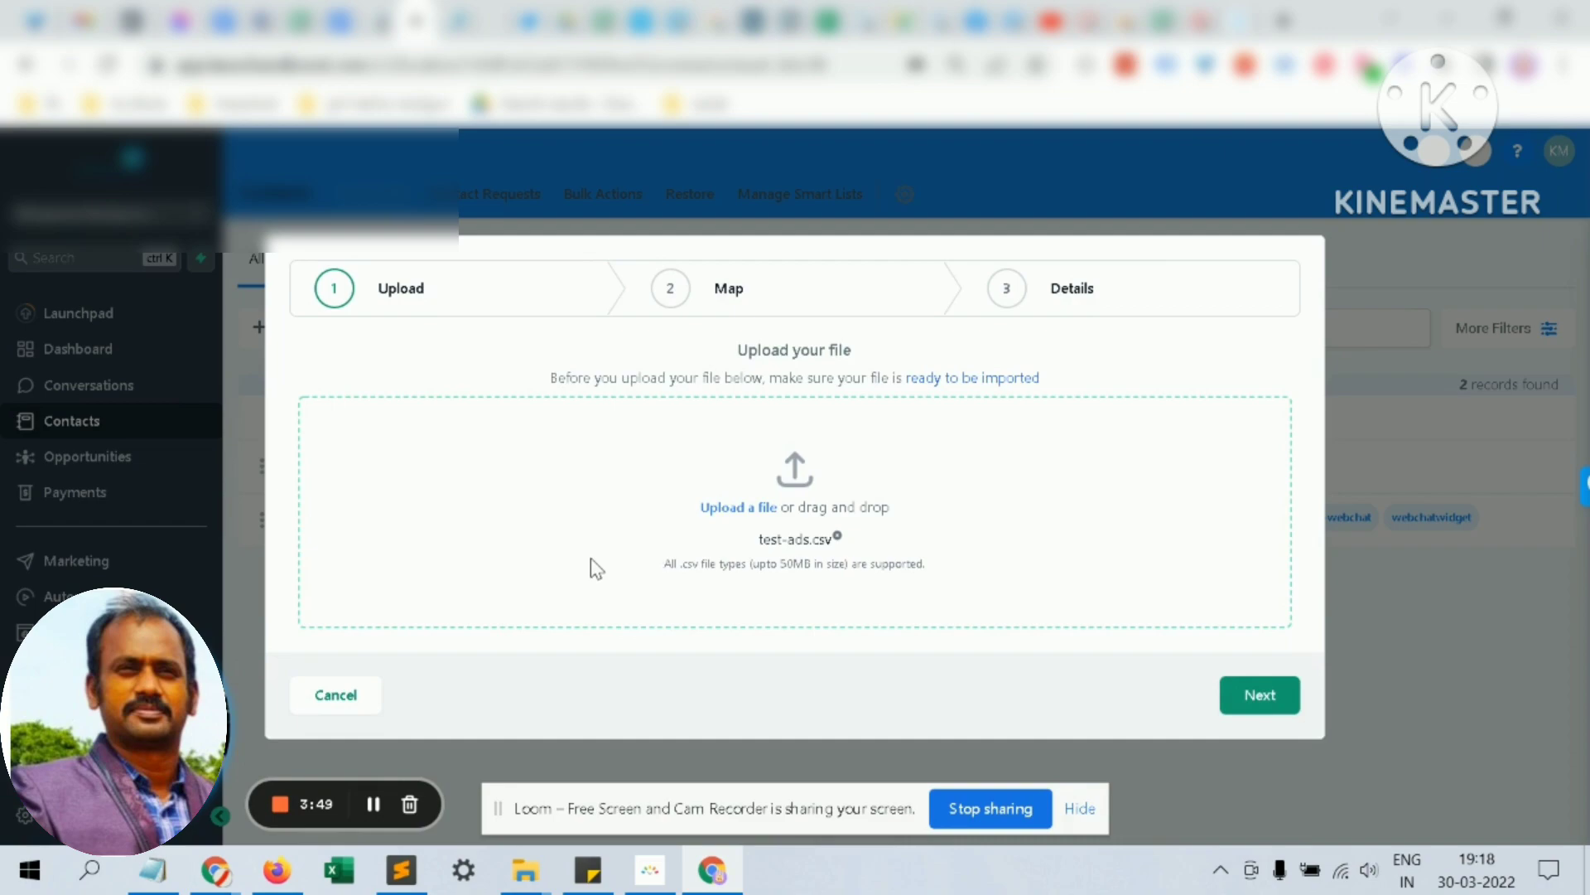
{"action": "mouse_move", "coordinate": [671, 560]}
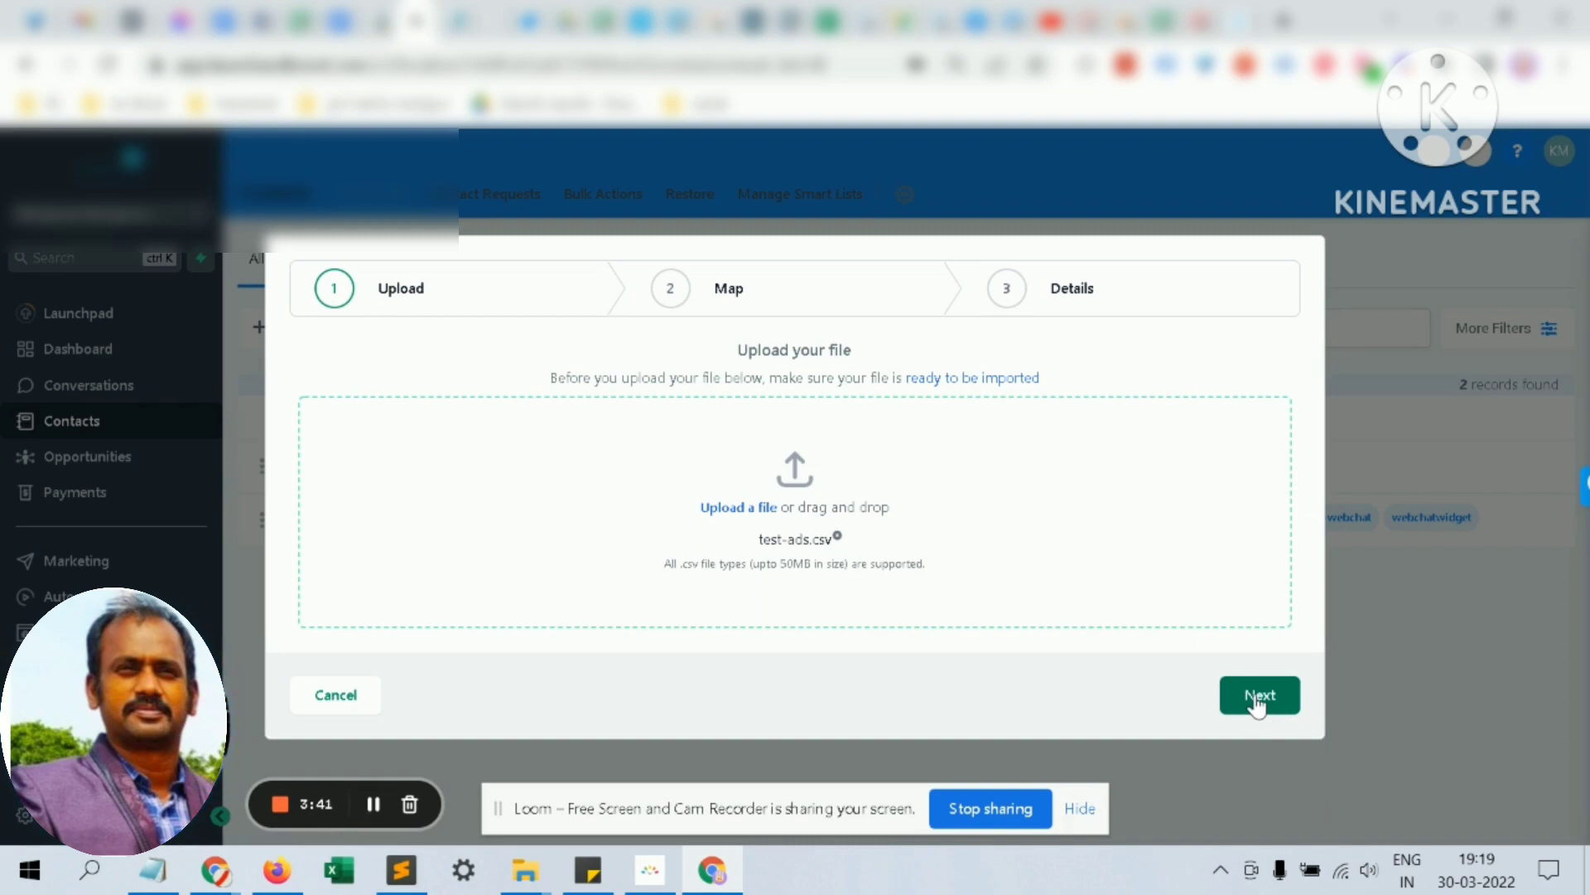
Map name, email and phone columns to contact fields and skip data in unmatched columns.
{"action": "left_click", "coordinate": [1259, 694]}
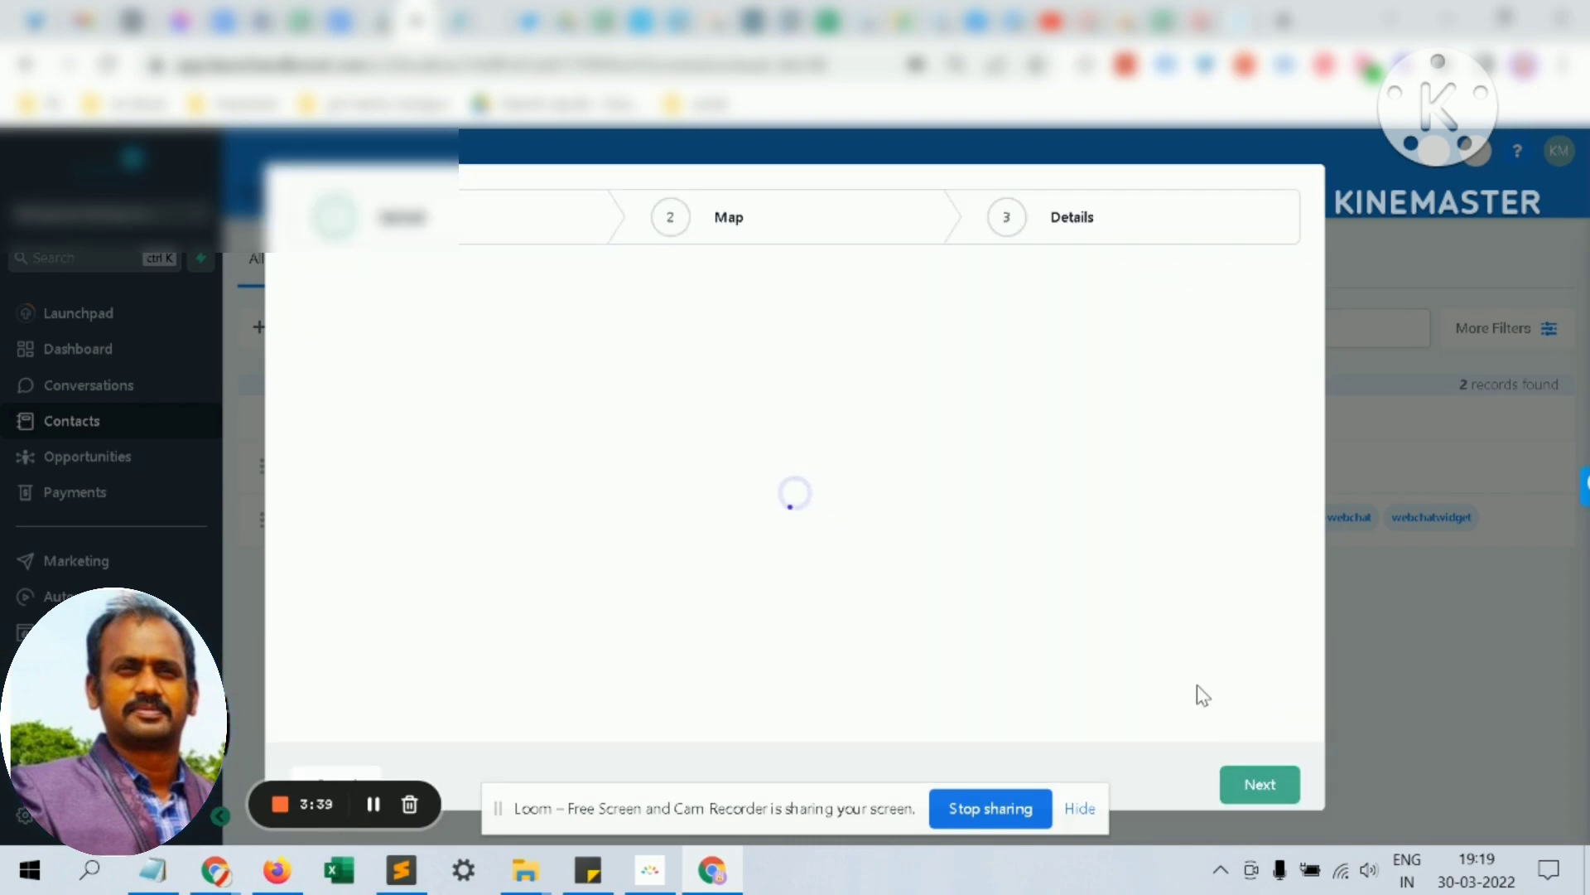
{"action": "mouse_move", "coordinate": [1146, 663]}
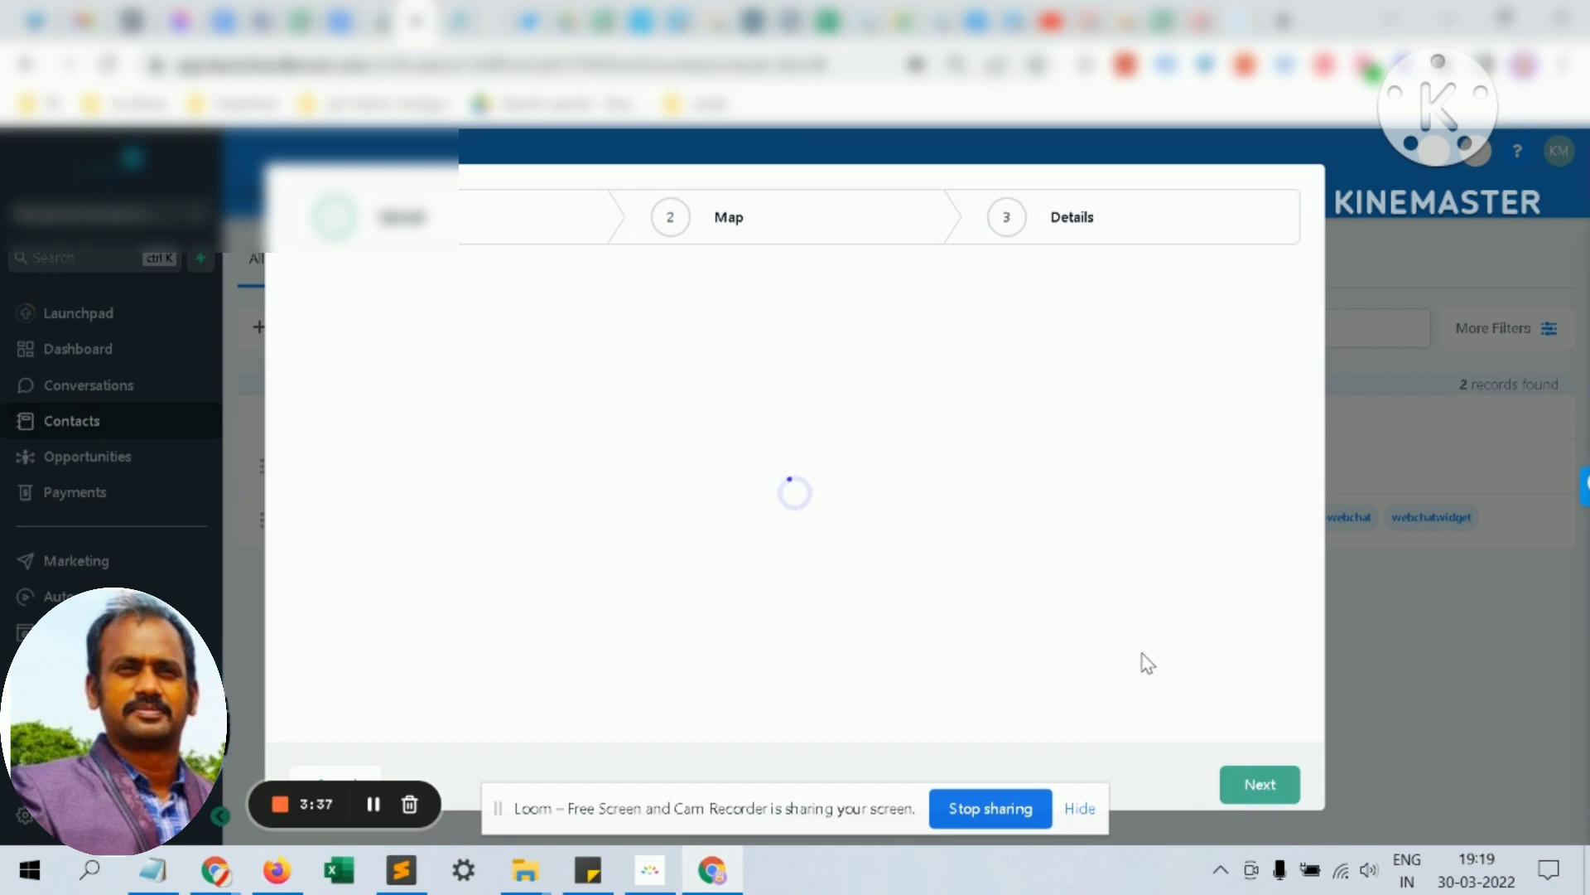
{"action": "mouse_move", "coordinate": [1057, 567]}
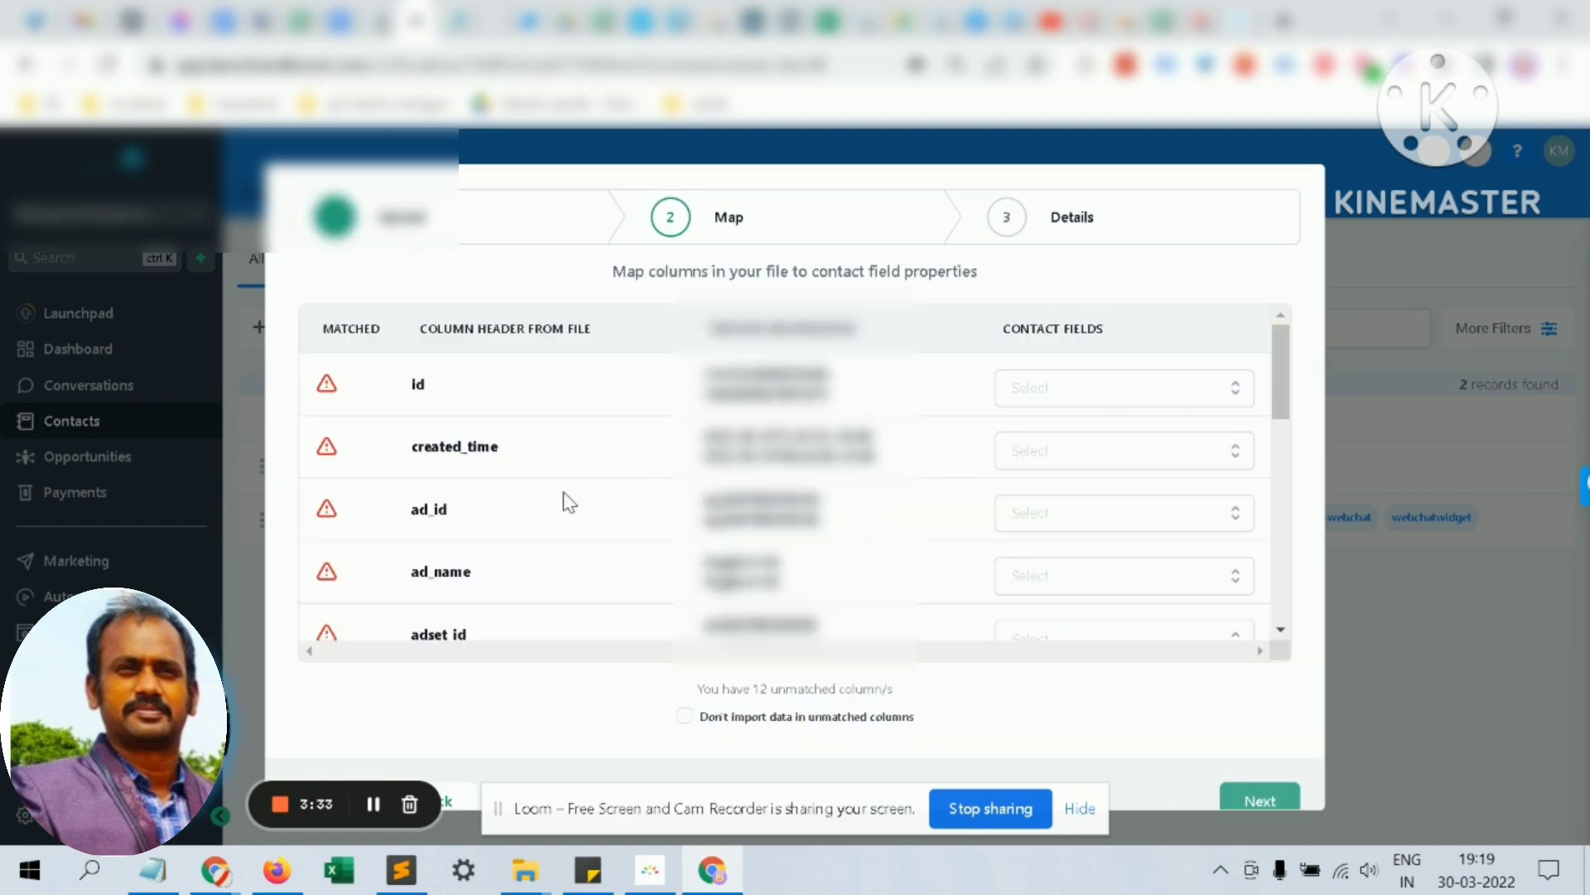
{"action": "scroll", "scroll_direction": "down", "scroll_amount": 3}
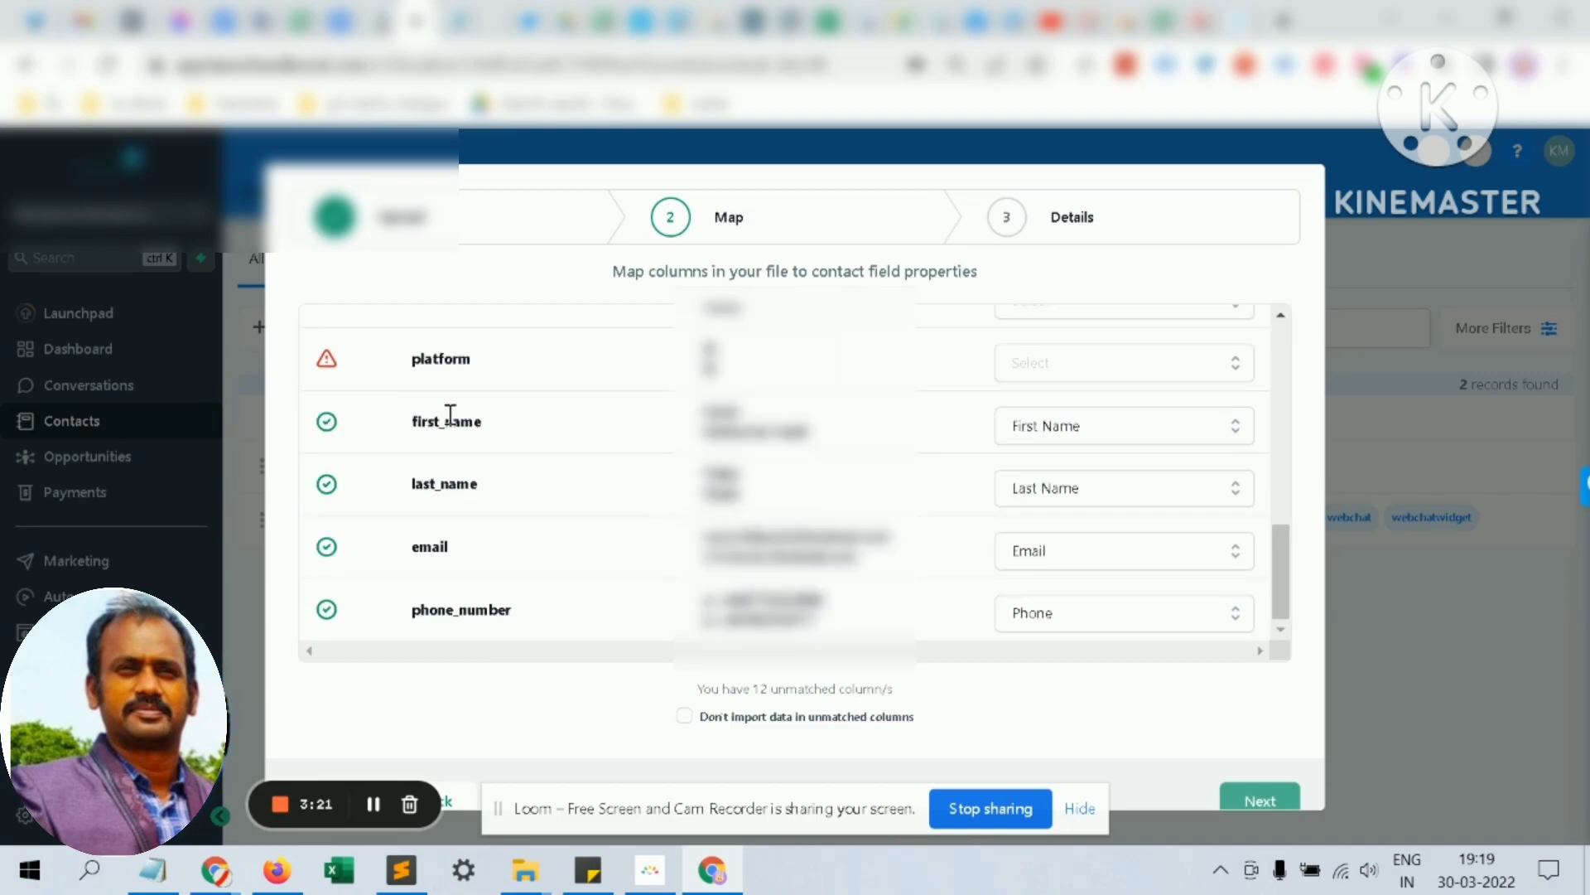
{"action": "mouse_move", "coordinate": [521, 613]}
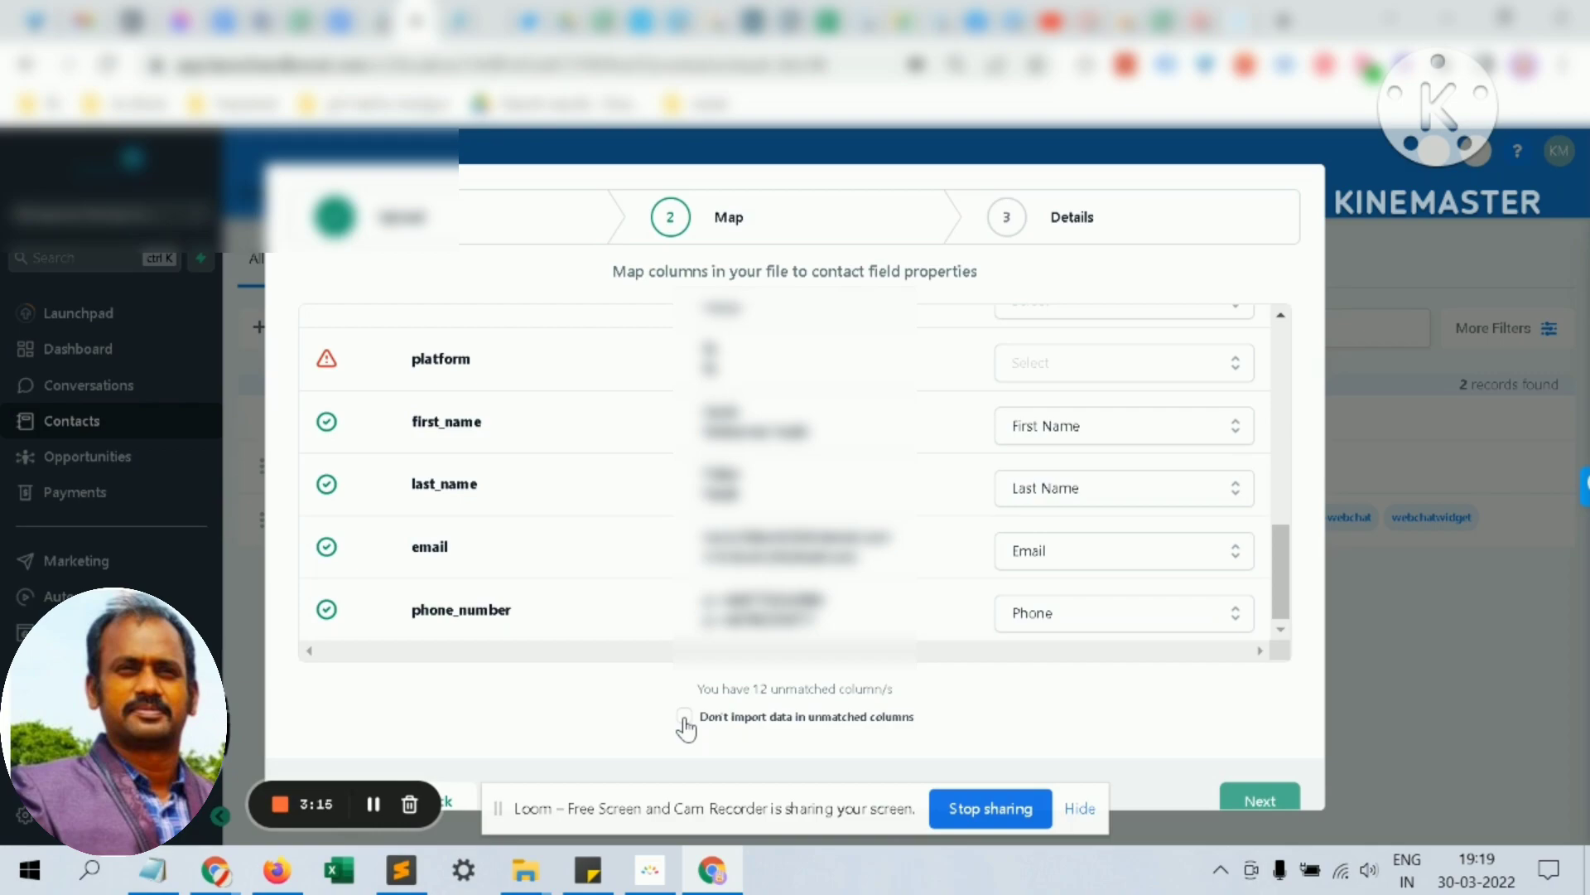
{"action": "left_click", "coordinate": [683, 716]}
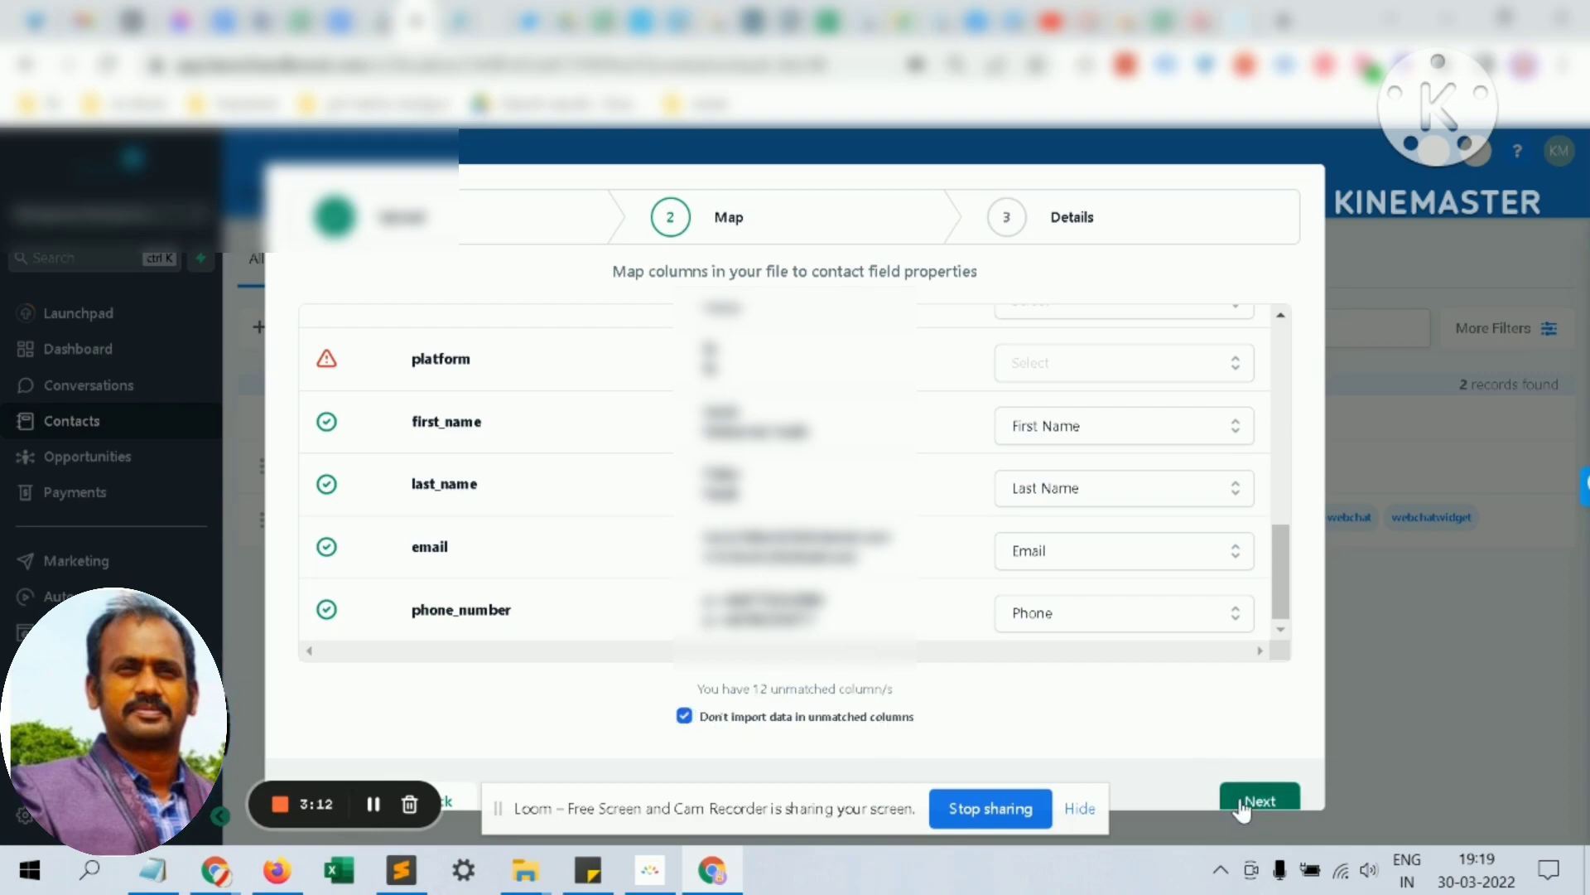
Advance to the final import details and reveal the advanced options with tags.
{"action": "left_click", "coordinate": [1259, 796]}
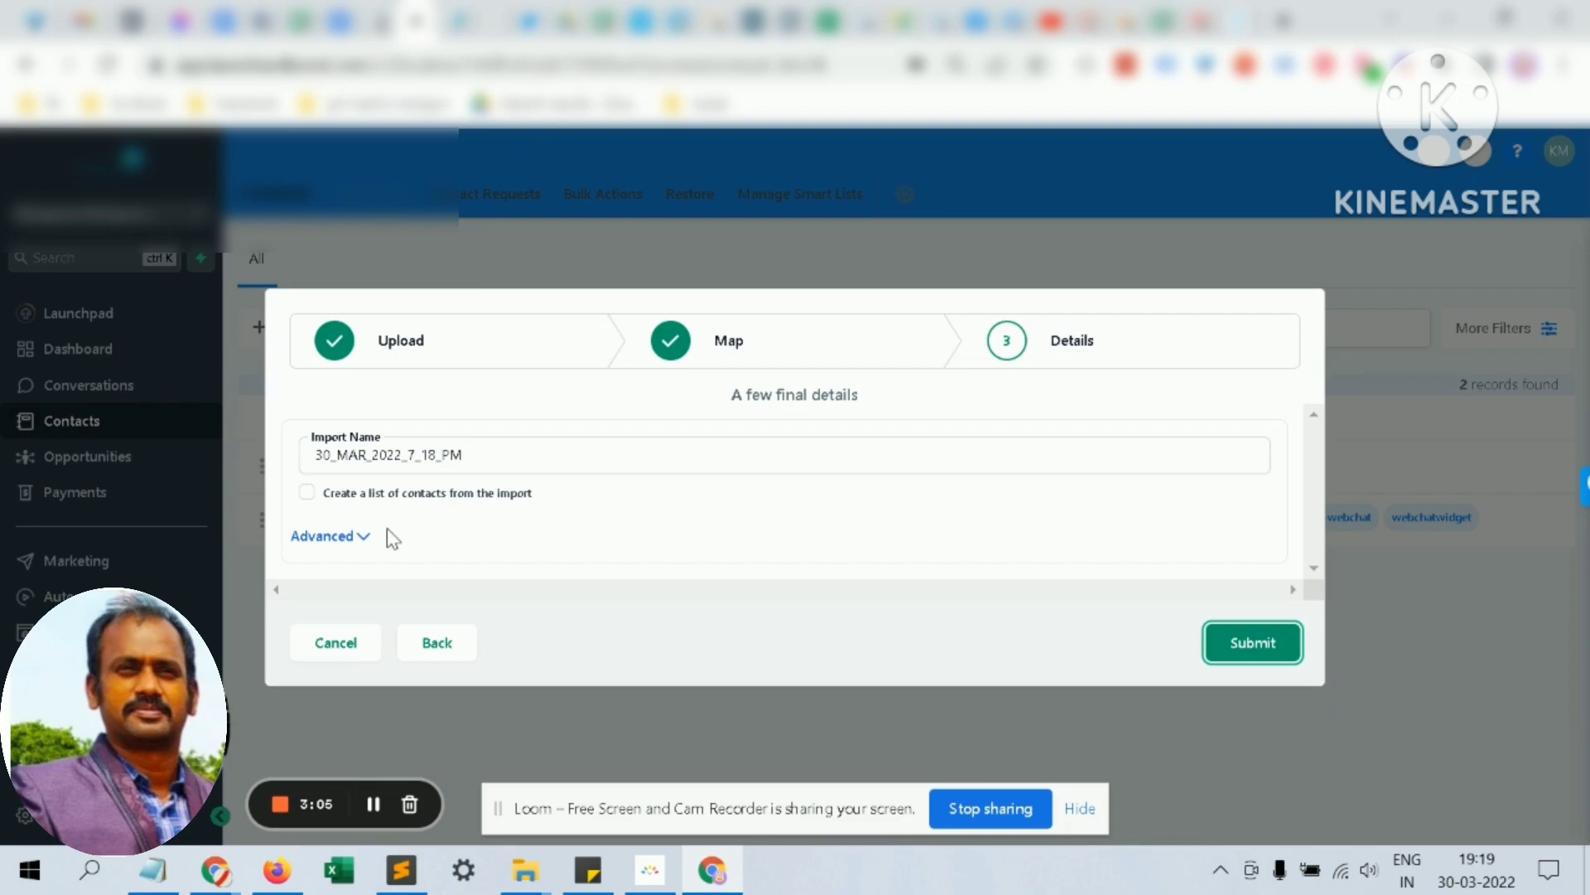
{"action": "mouse_move", "coordinate": [364, 542]}
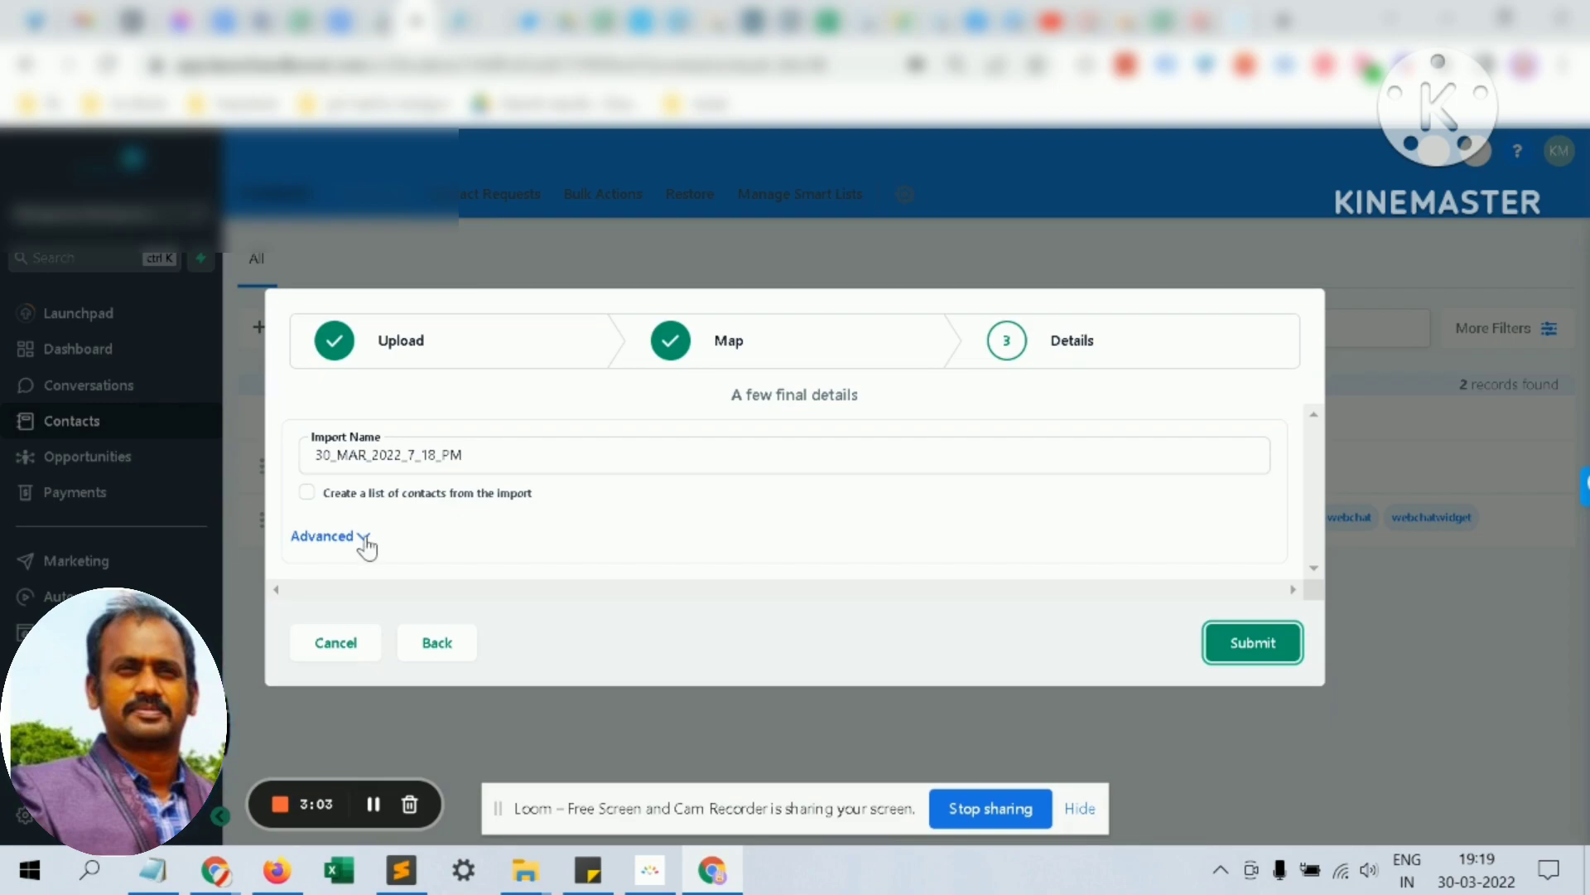
{"action": "left_click", "coordinate": [321, 537]}
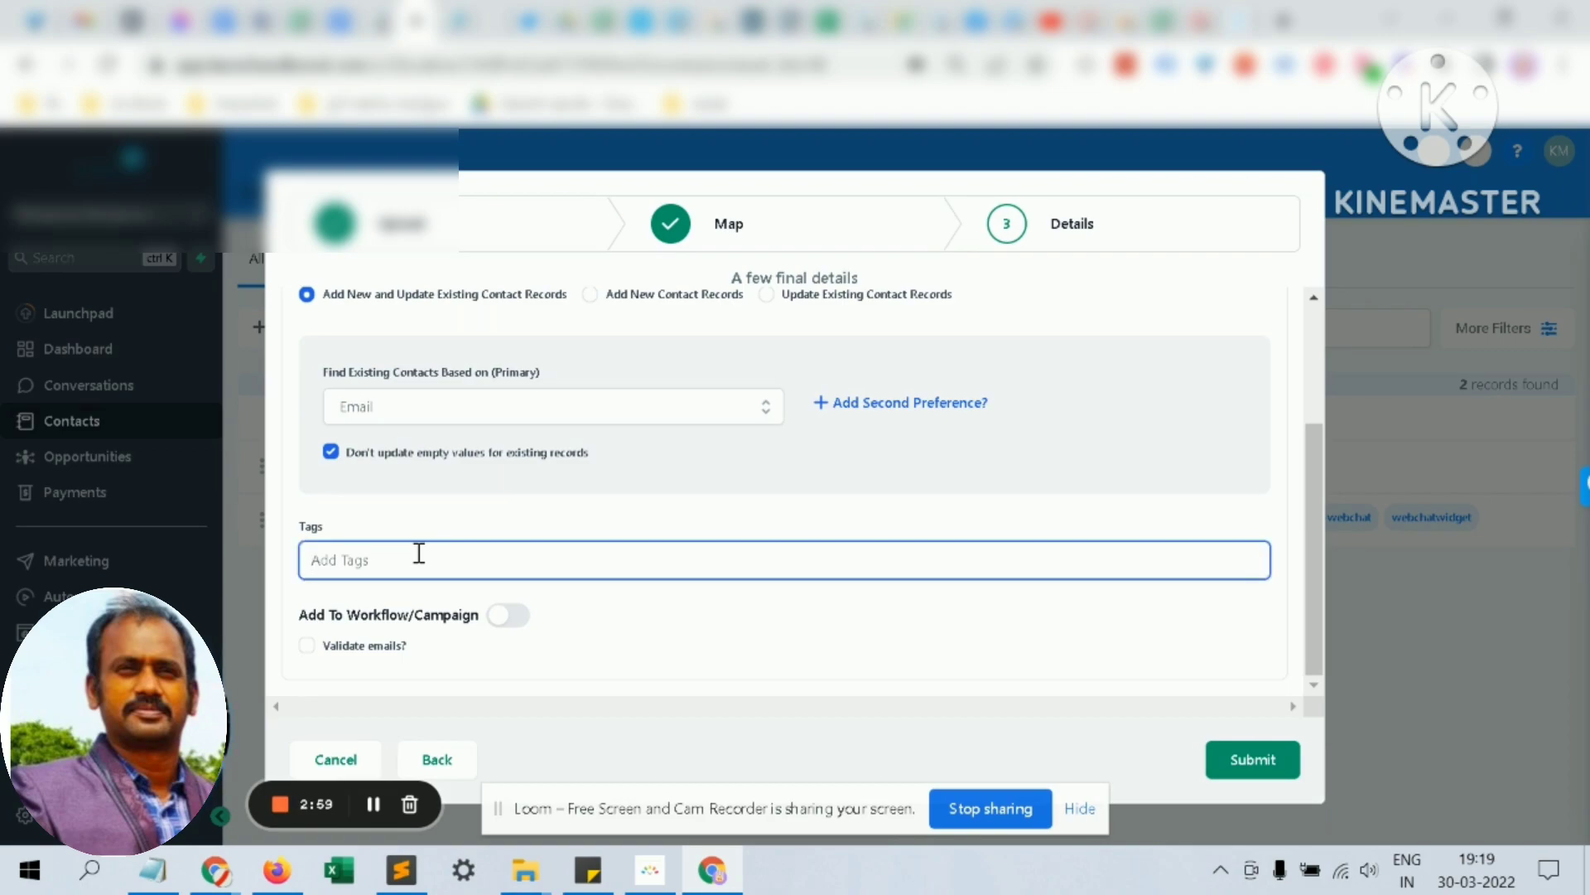
{"action": "mouse_move", "coordinate": [394, 550]}
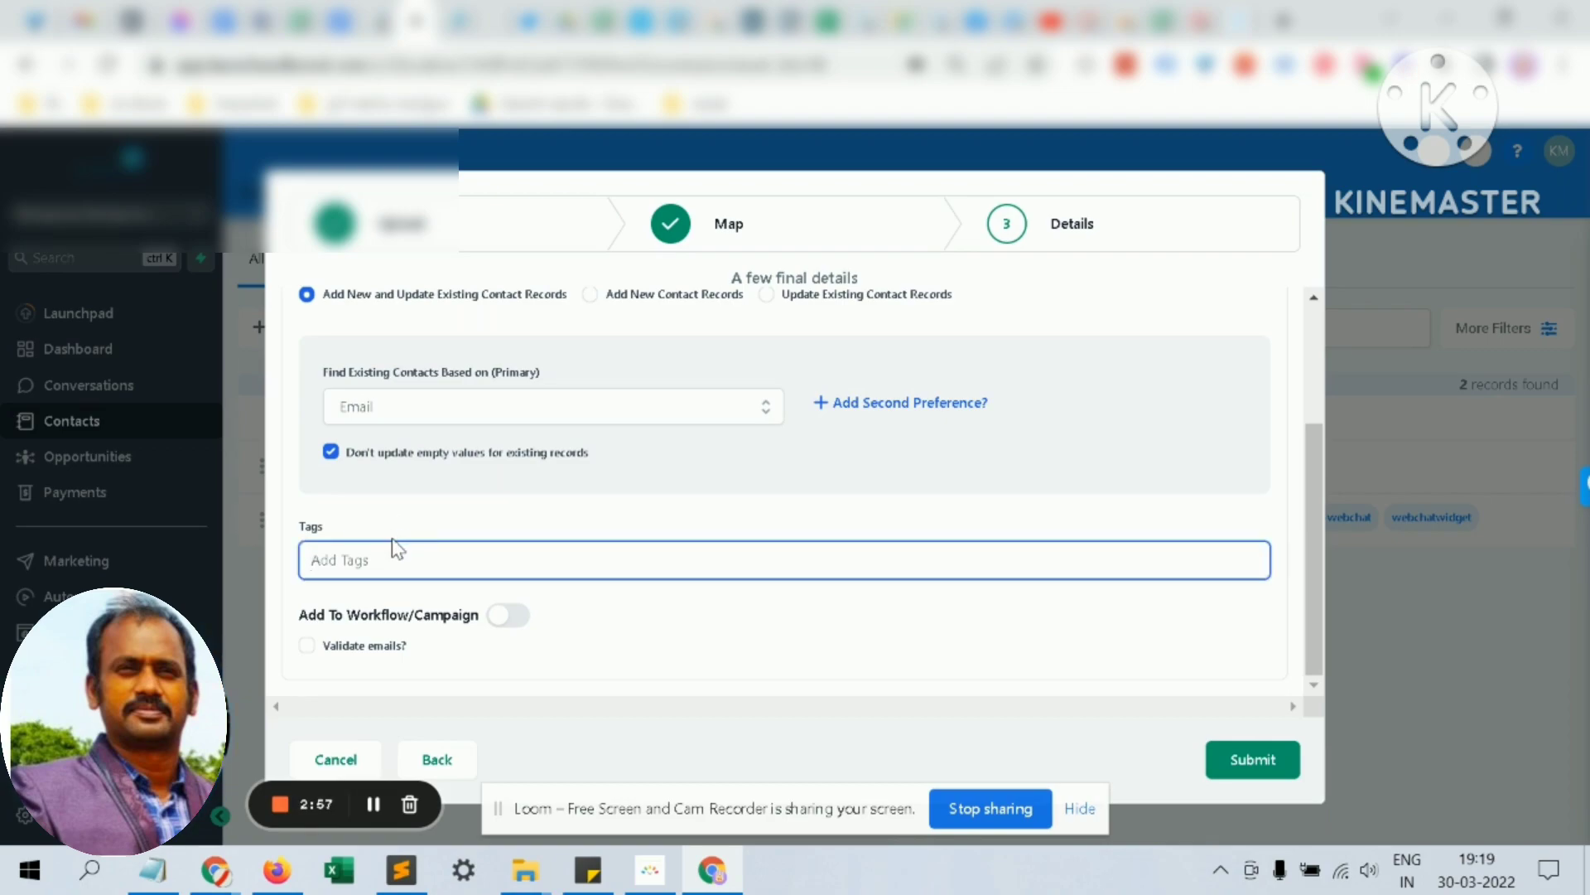
{"action": "mouse_move", "coordinate": [345, 501]}
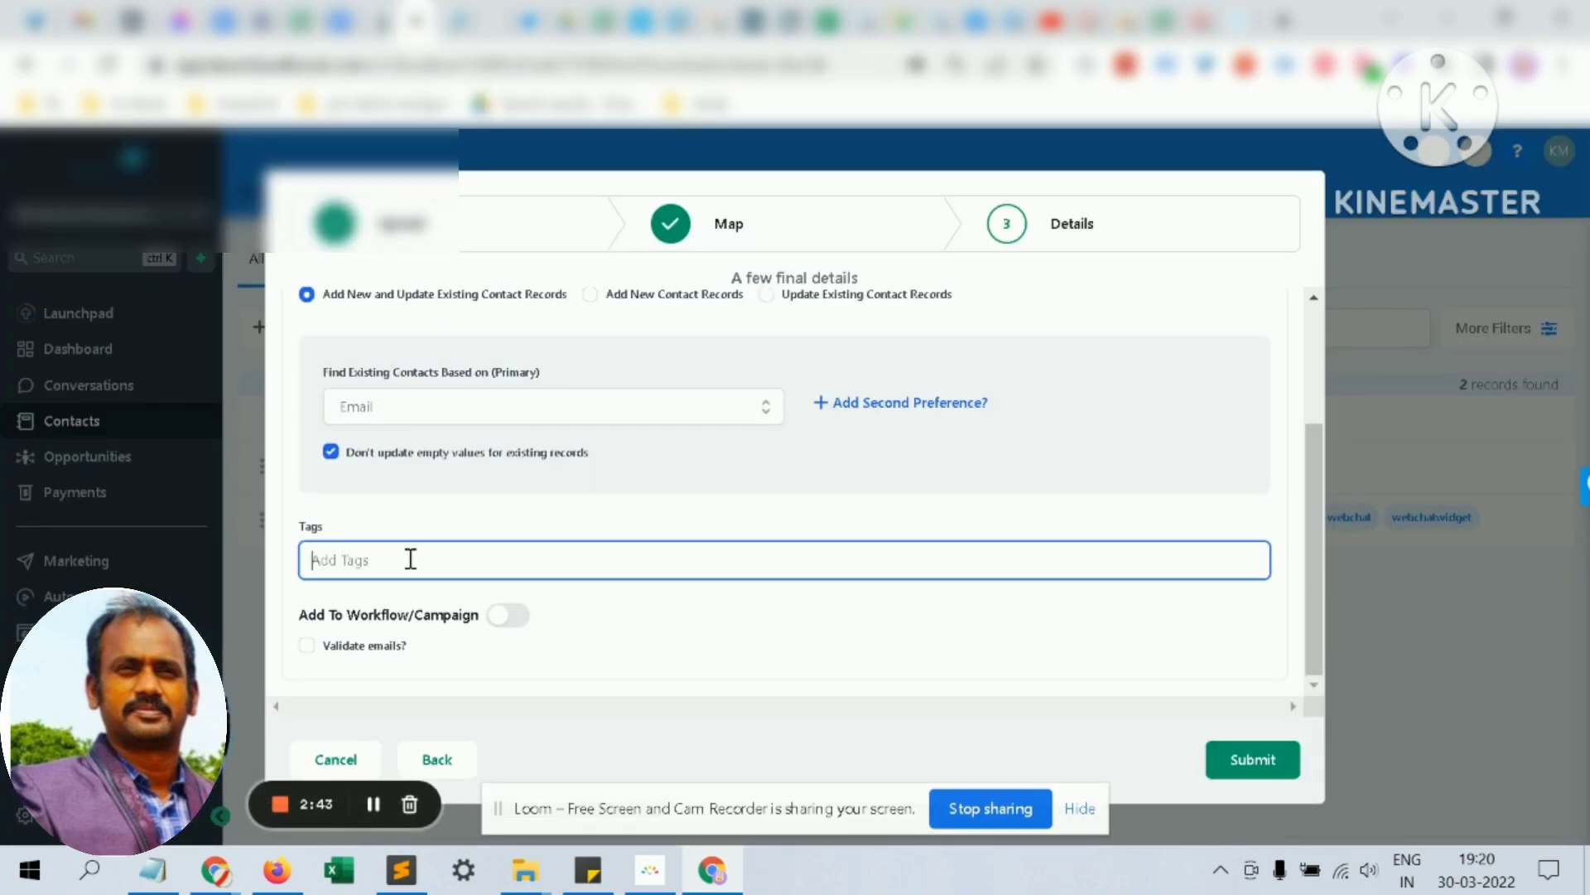
Add dr-outreach as a tag for the imported contacts.
{"action": "type", "text": "dr-outreach"}
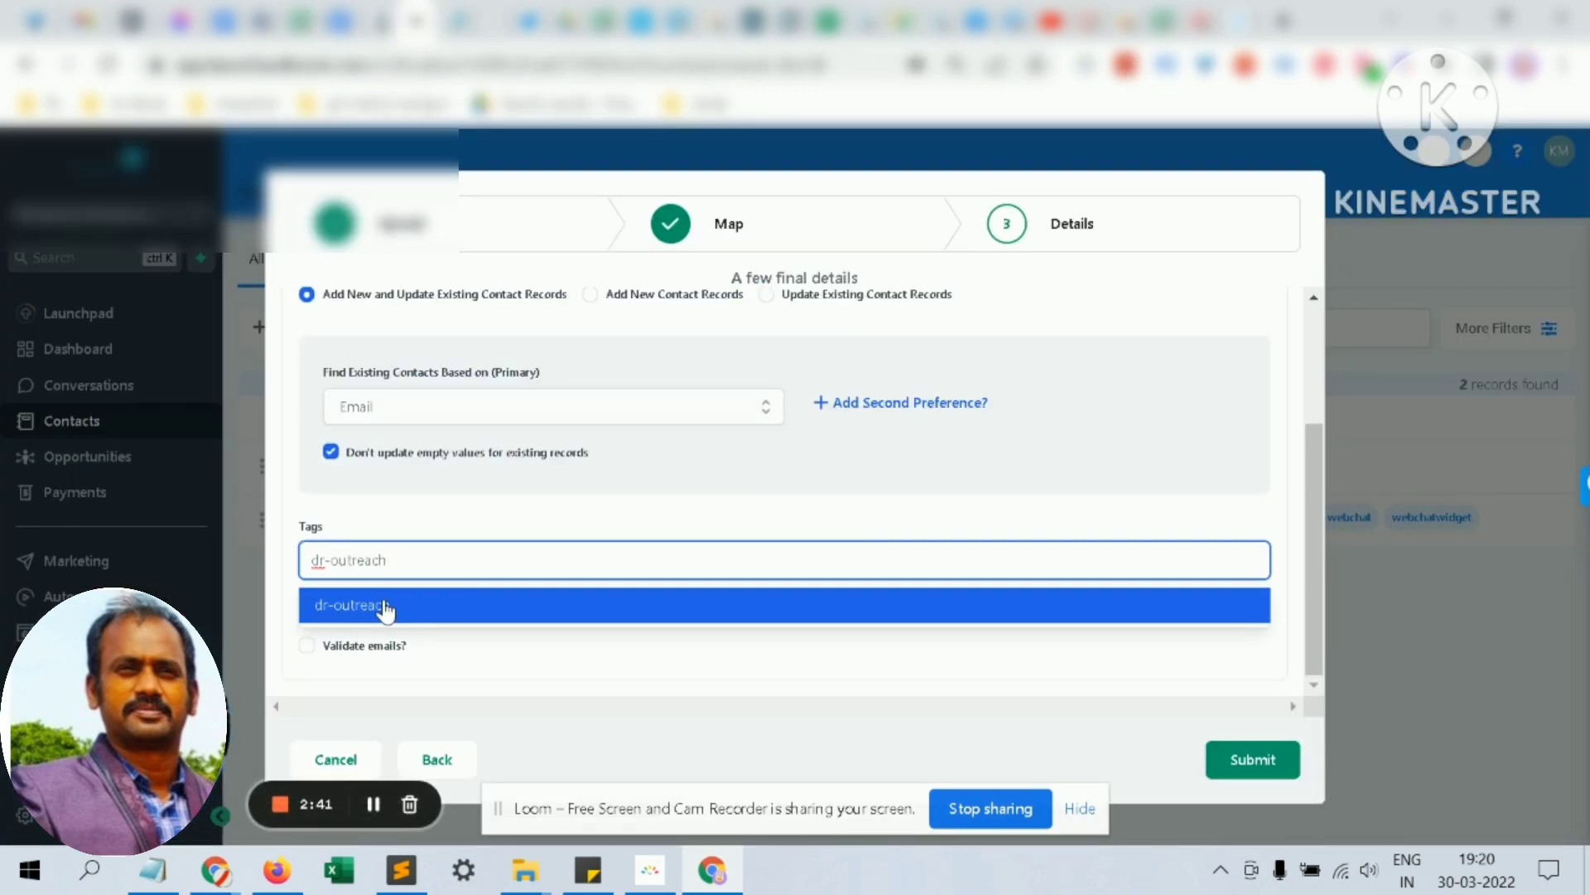
{"action": "left_click", "coordinate": [383, 607]}
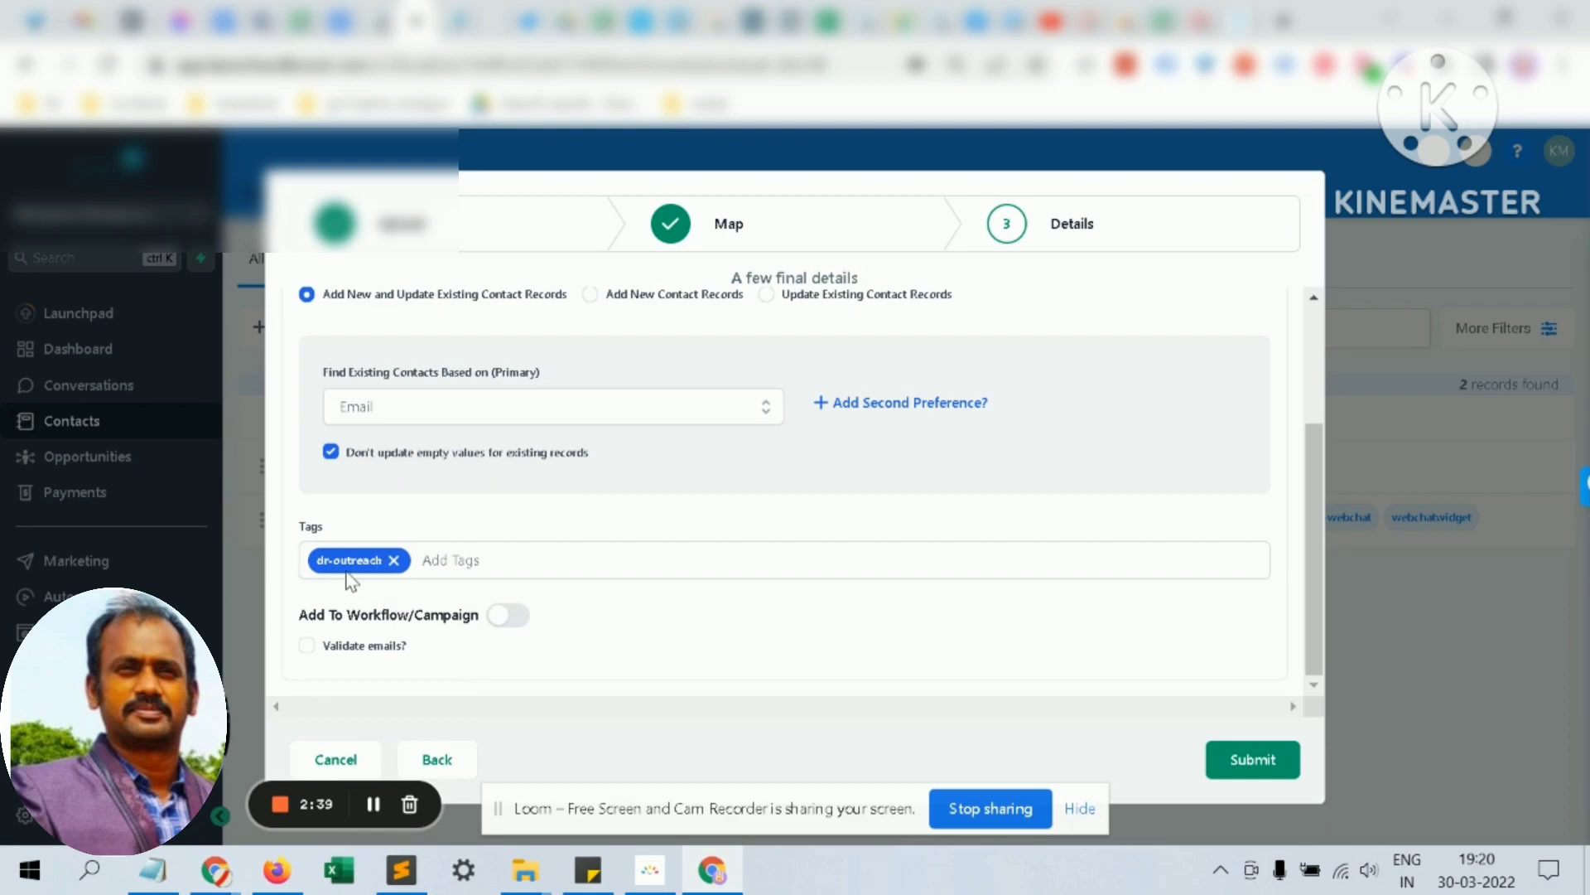
{"action": "mouse_move", "coordinate": [422, 545]}
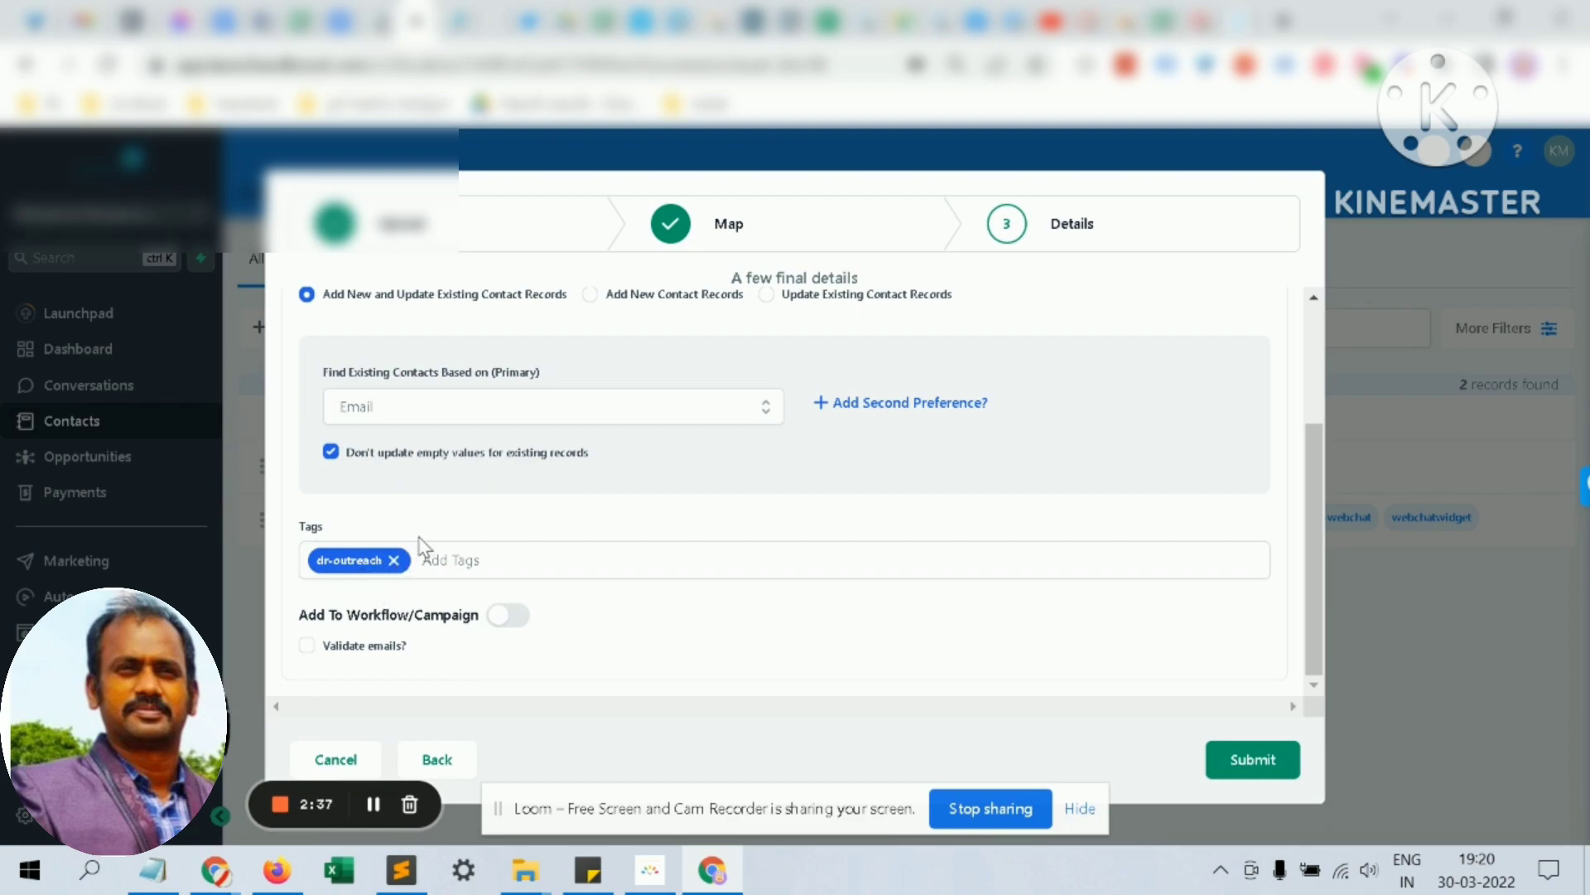
{"action": "mouse_move", "coordinate": [437, 505]}
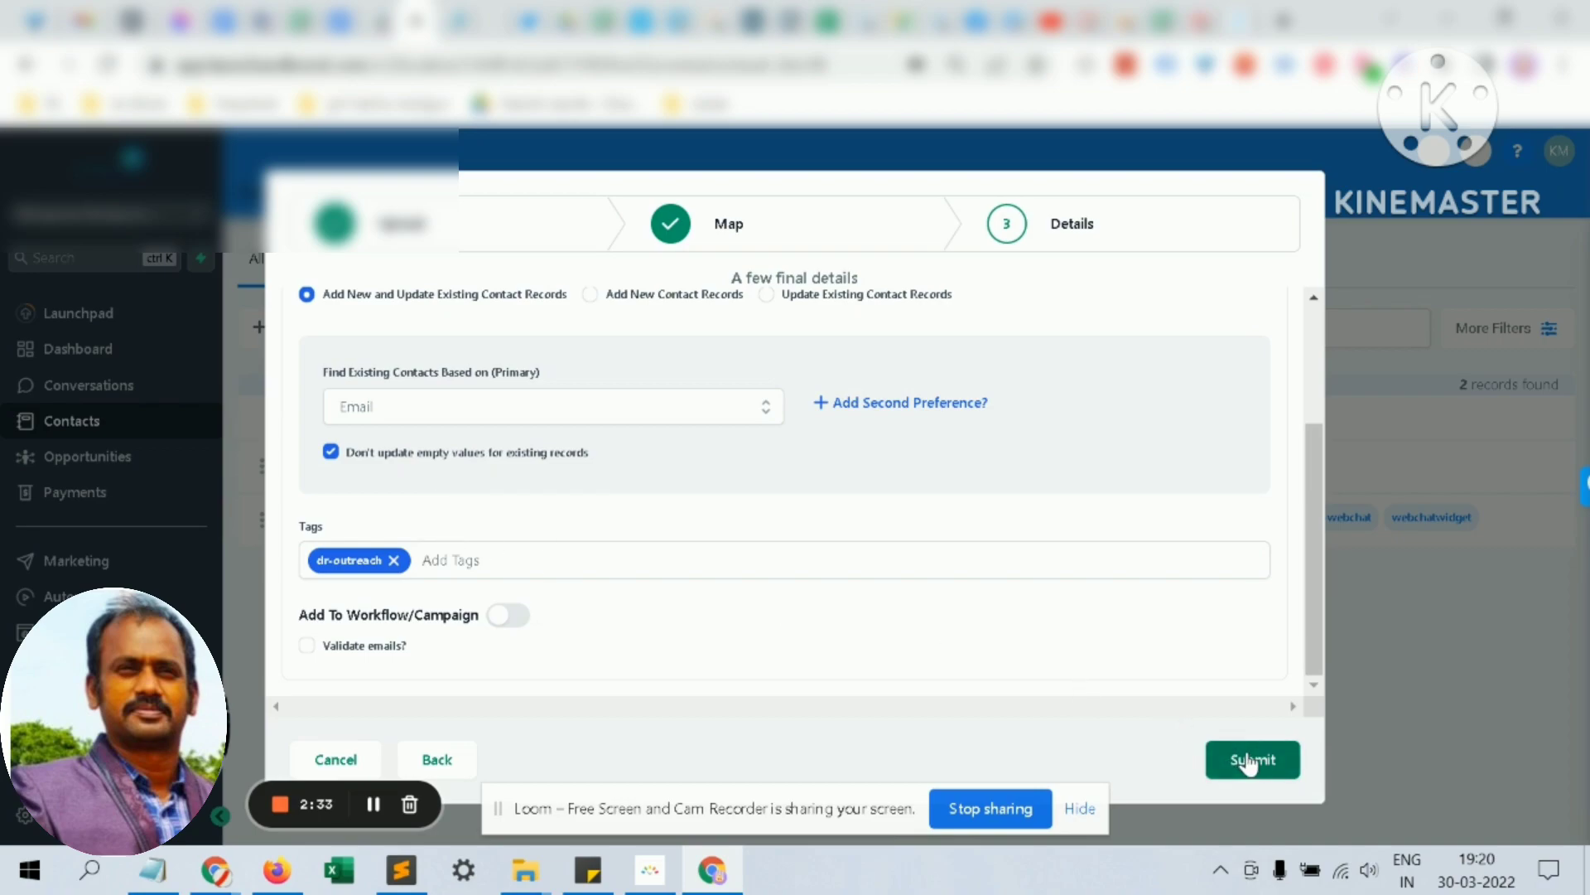
{"action": "mouse_move", "coordinate": [1342, 759]}
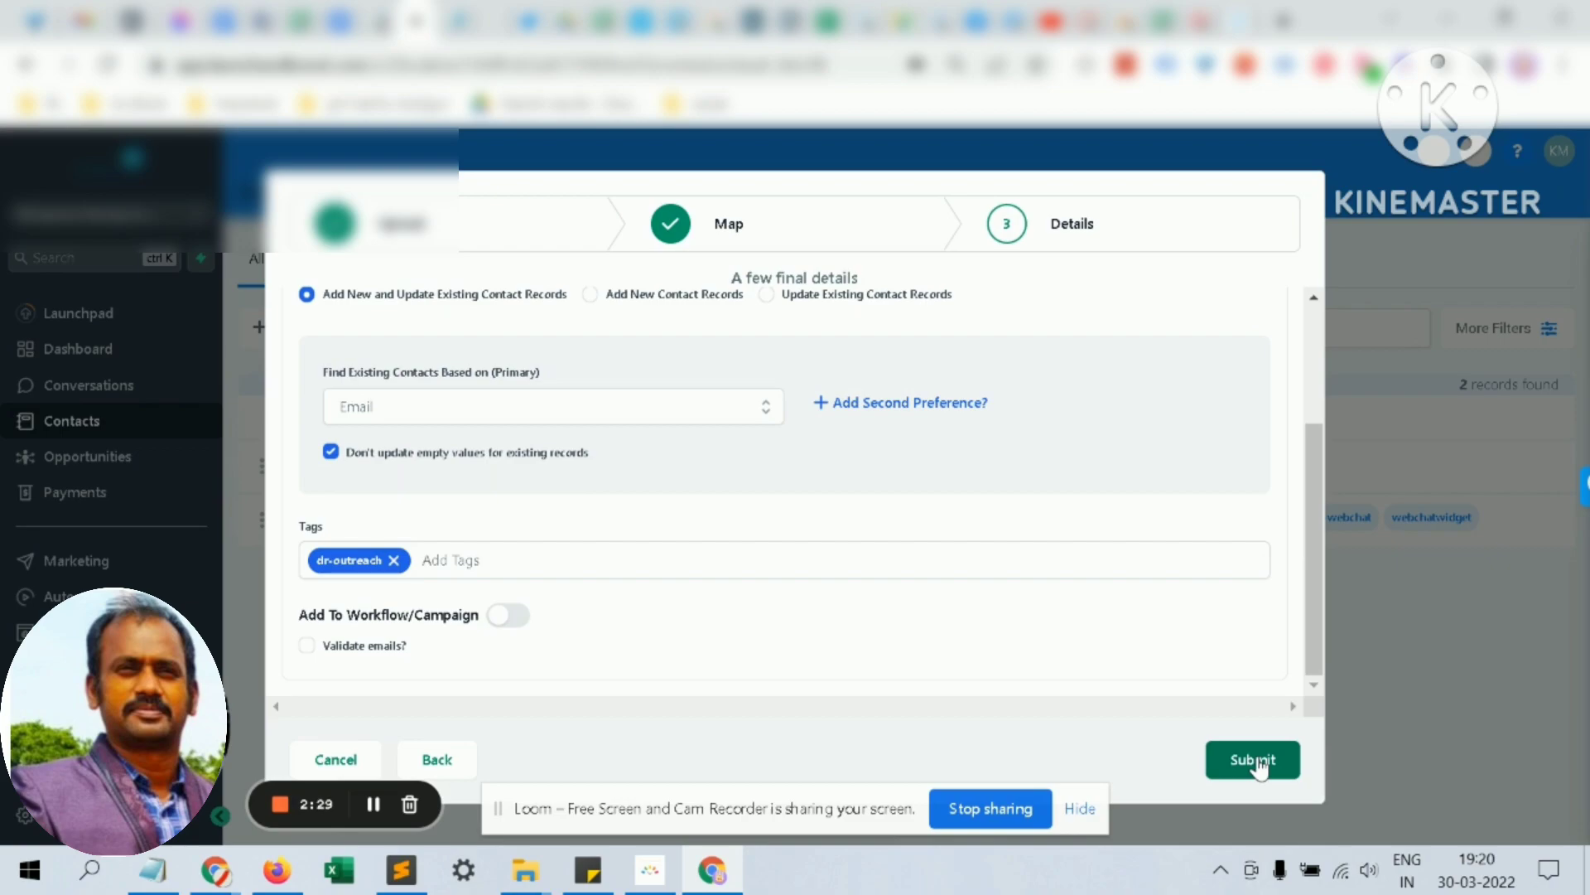
{"action": "mouse_move", "coordinate": [1191, 726]}
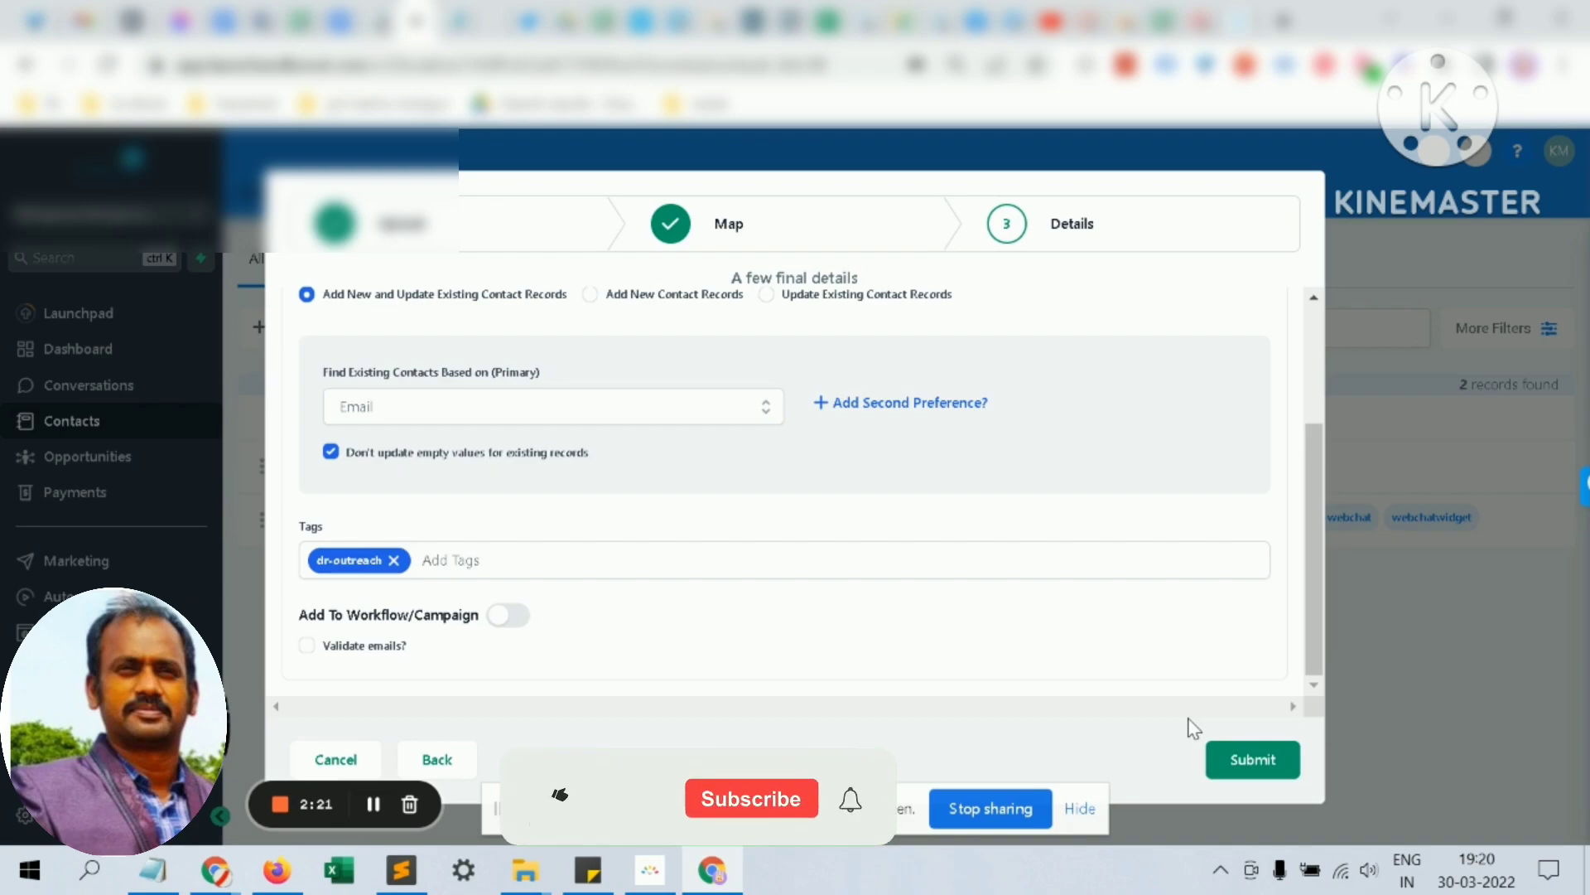
{"action": "left_click", "coordinate": [560, 795]}
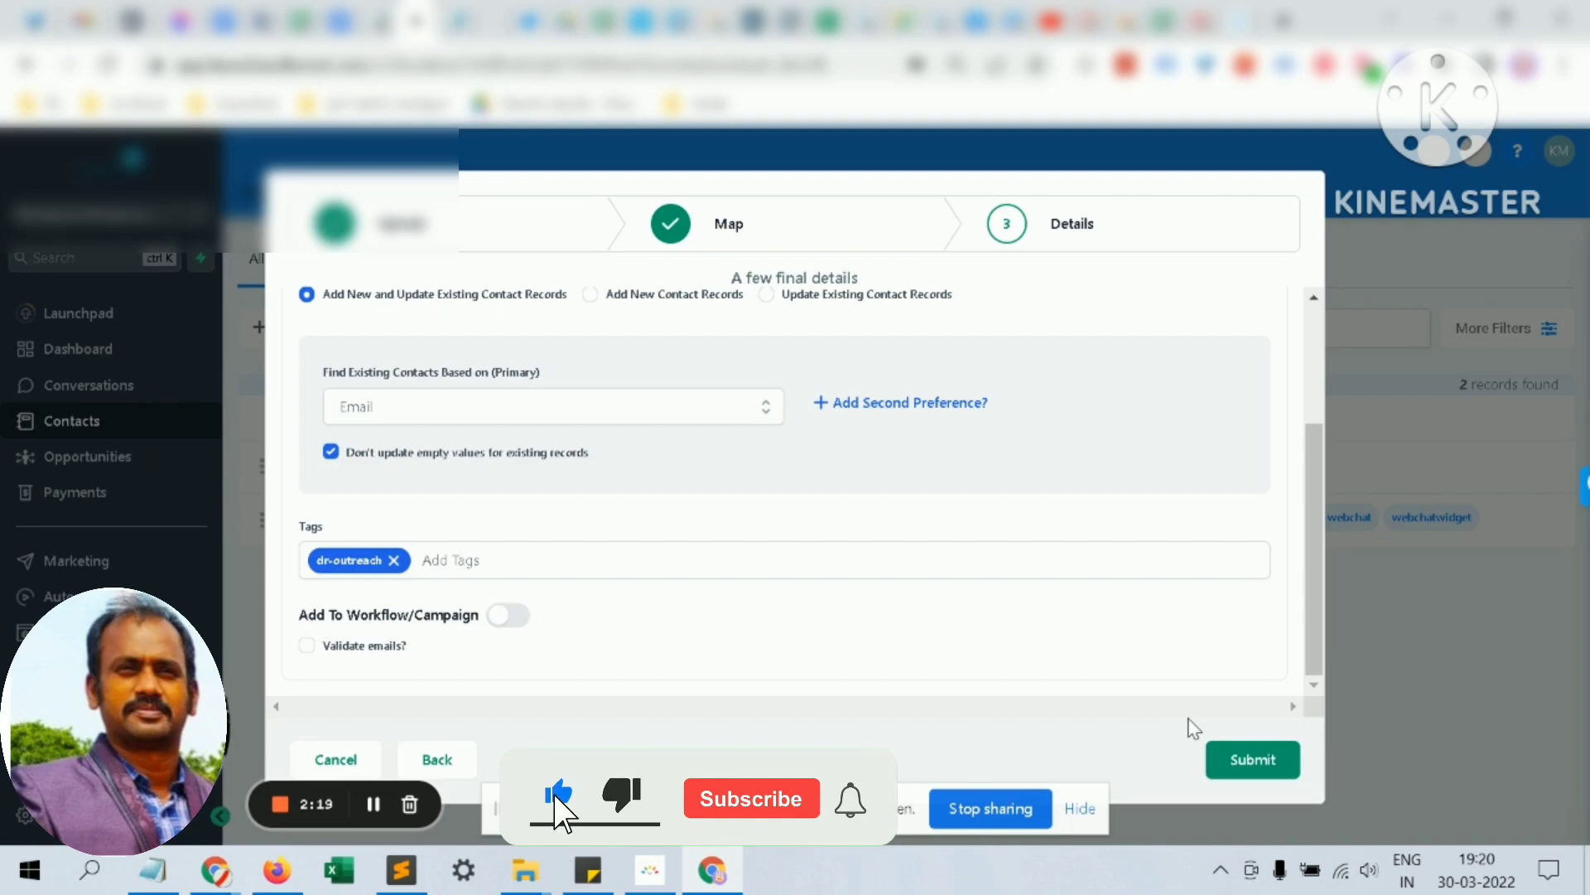
{"action": "left_click", "coordinate": [752, 797]}
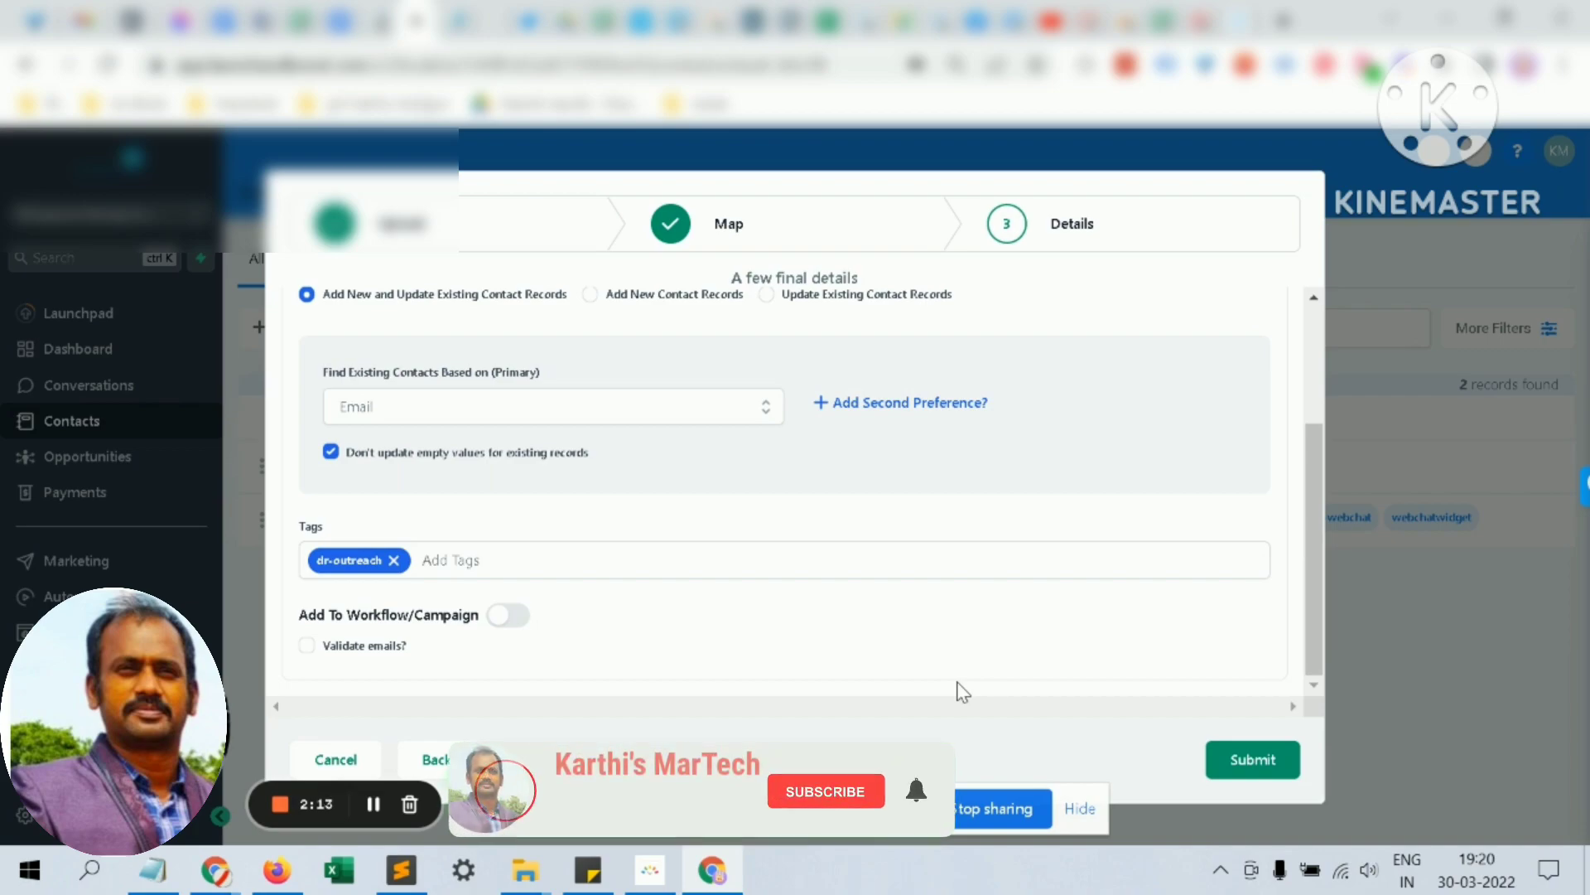
{"action": "left_click", "coordinate": [825, 790]}
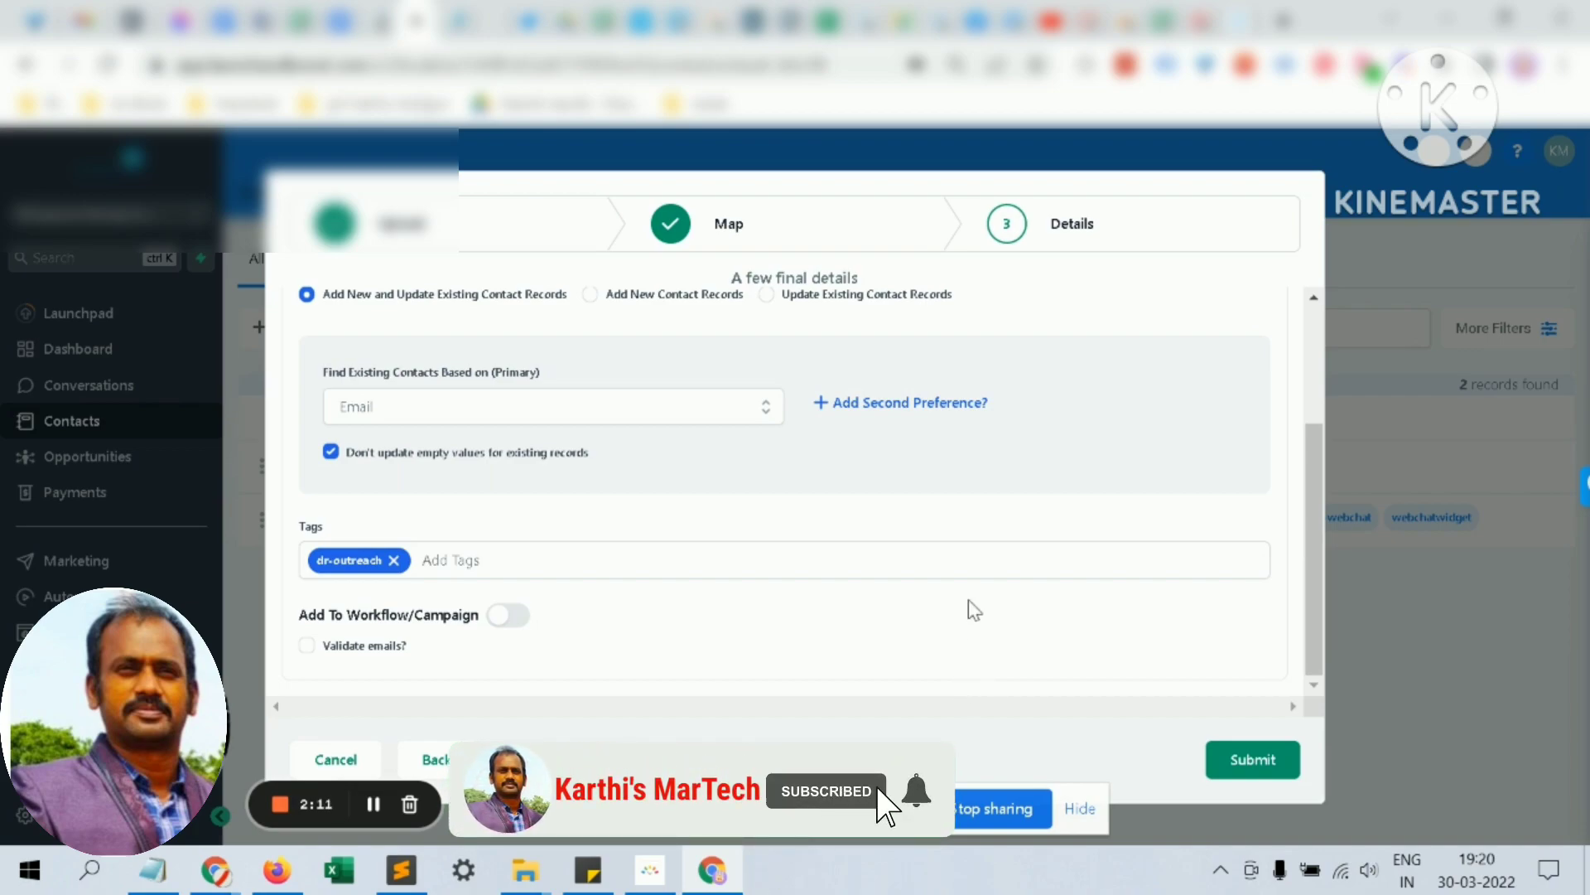